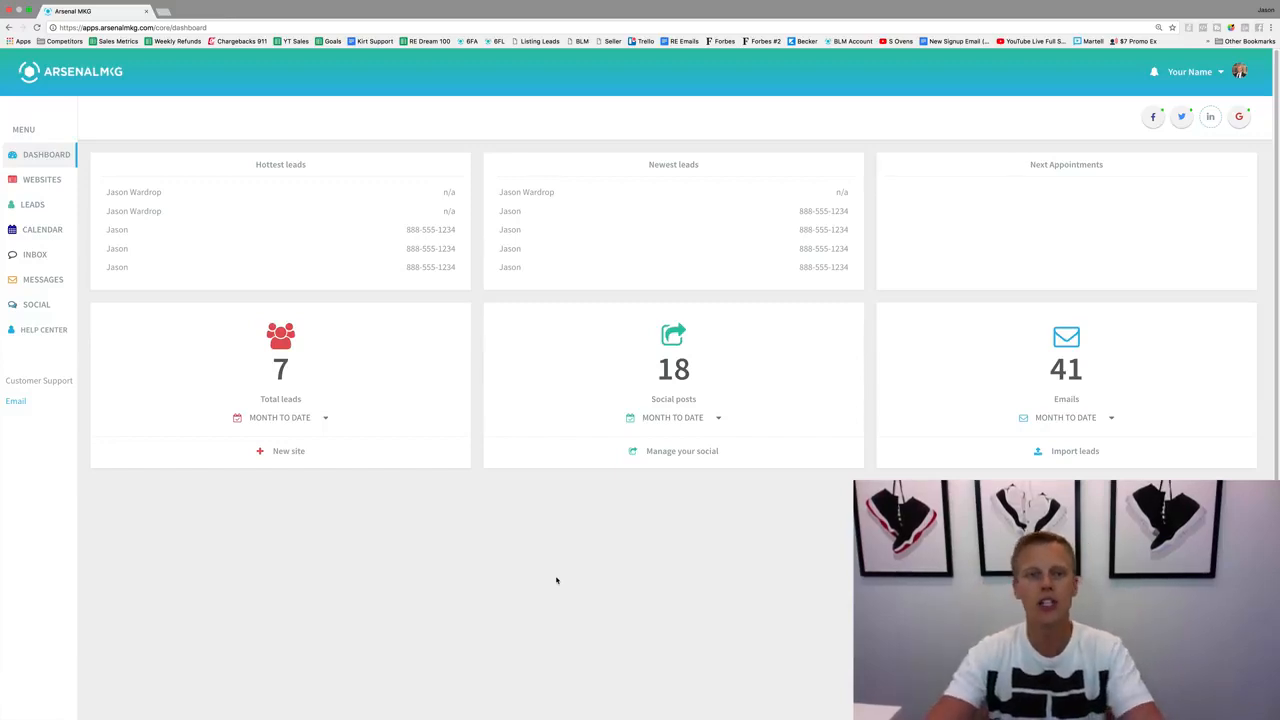
{"action": "mouse_move", "coordinate": [627, 545]}
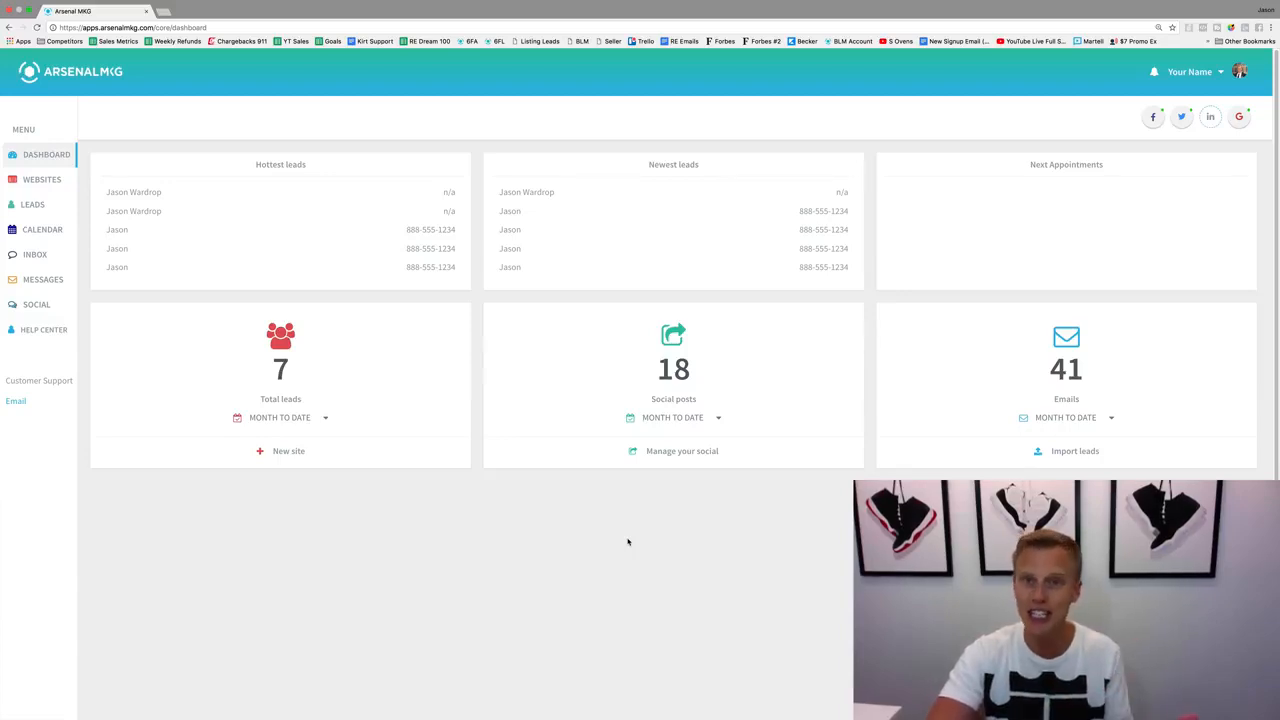
{"action": "mouse_move", "coordinate": [590, 430]}
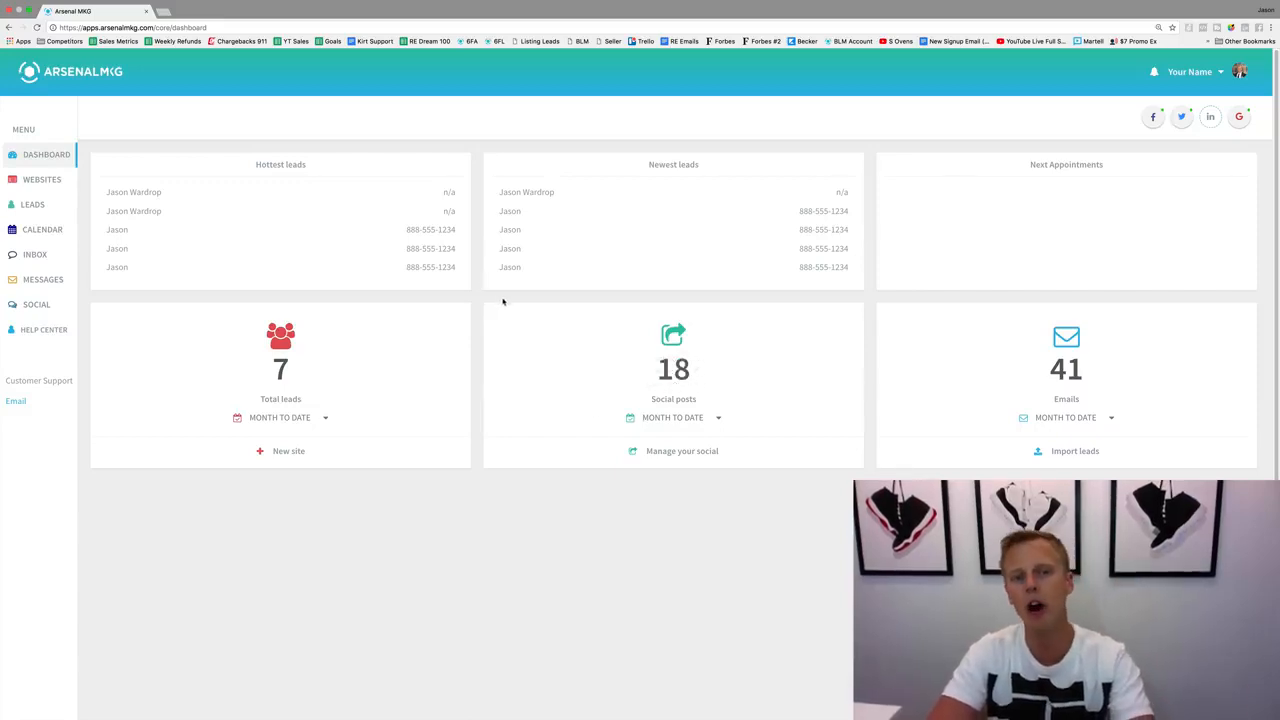
{"action": "mouse_move", "coordinate": [42, 179]}
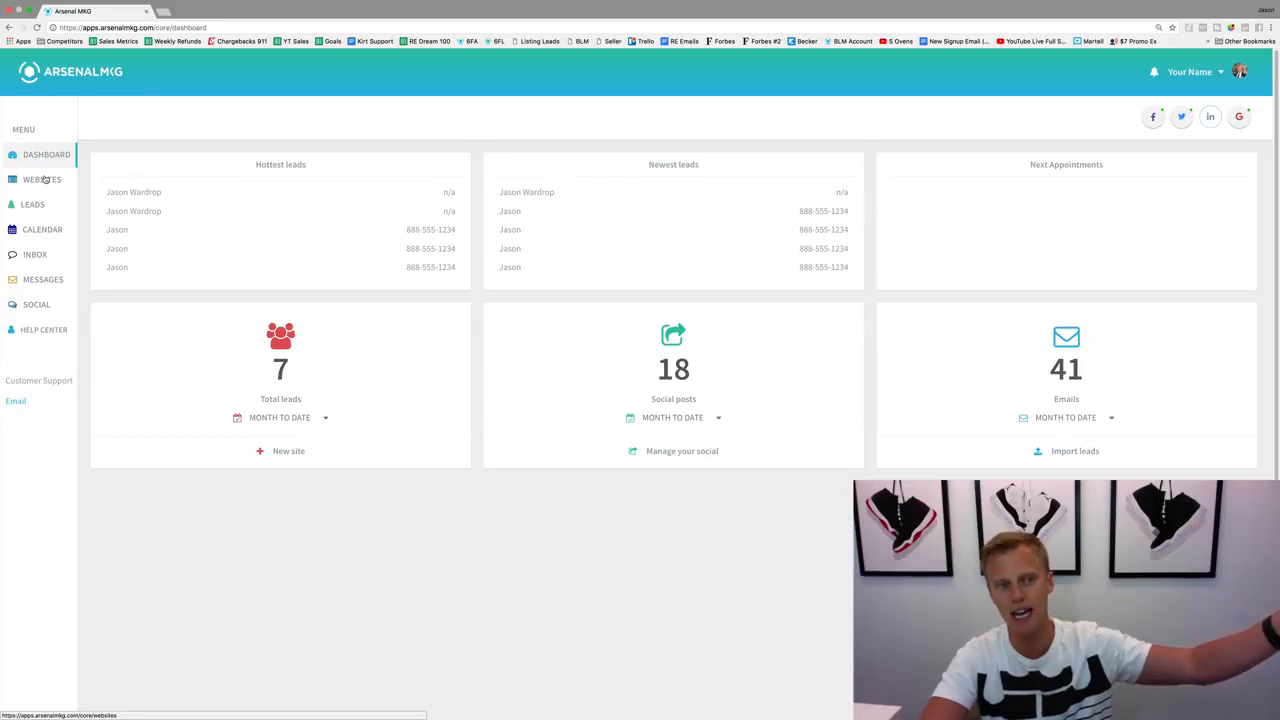
Show the lead generation websites list from the WEBSITES menu.
{"action": "left_click", "coordinate": [42, 179]}
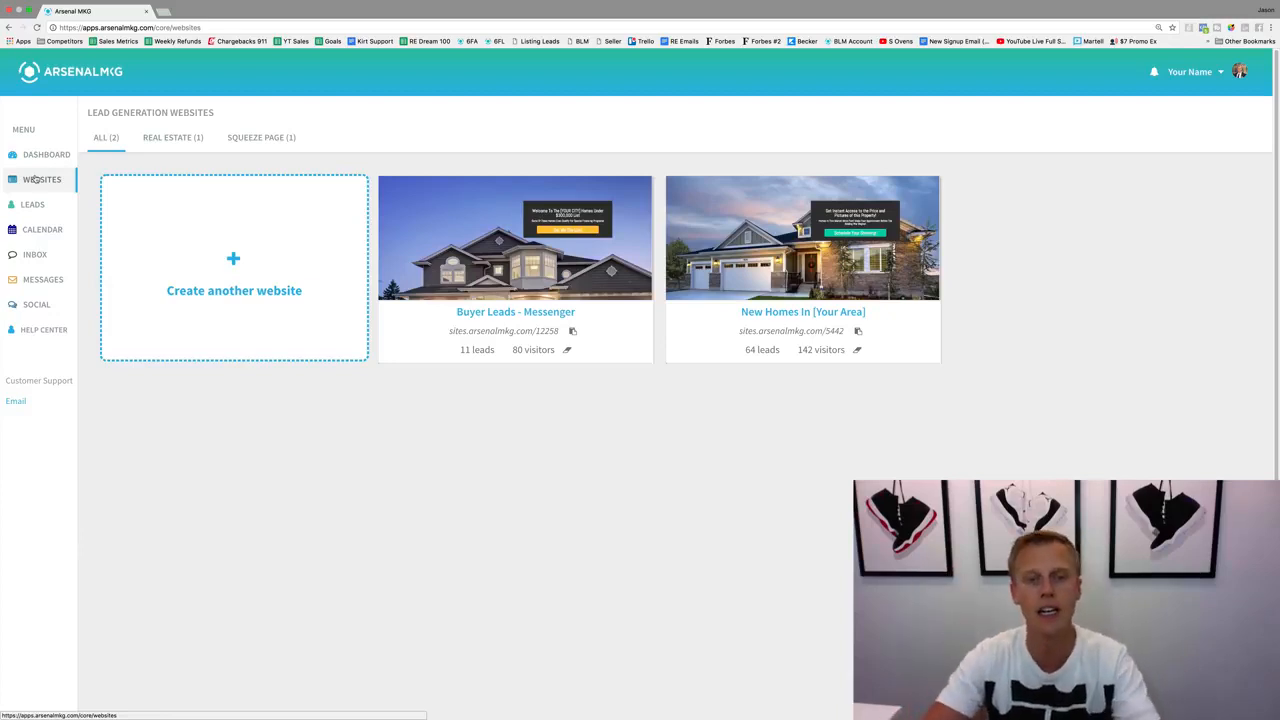
{"action": "mouse_move", "coordinate": [515, 237]}
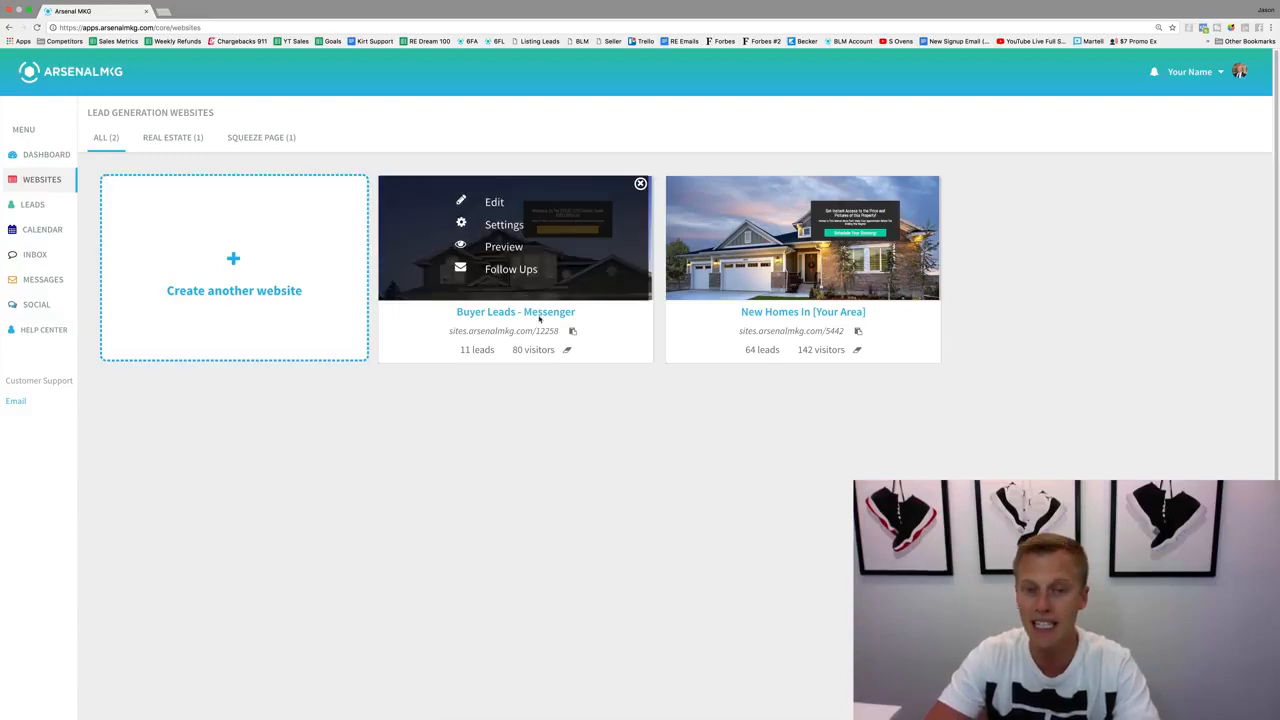
{"action": "mouse_move", "coordinate": [503, 362]}
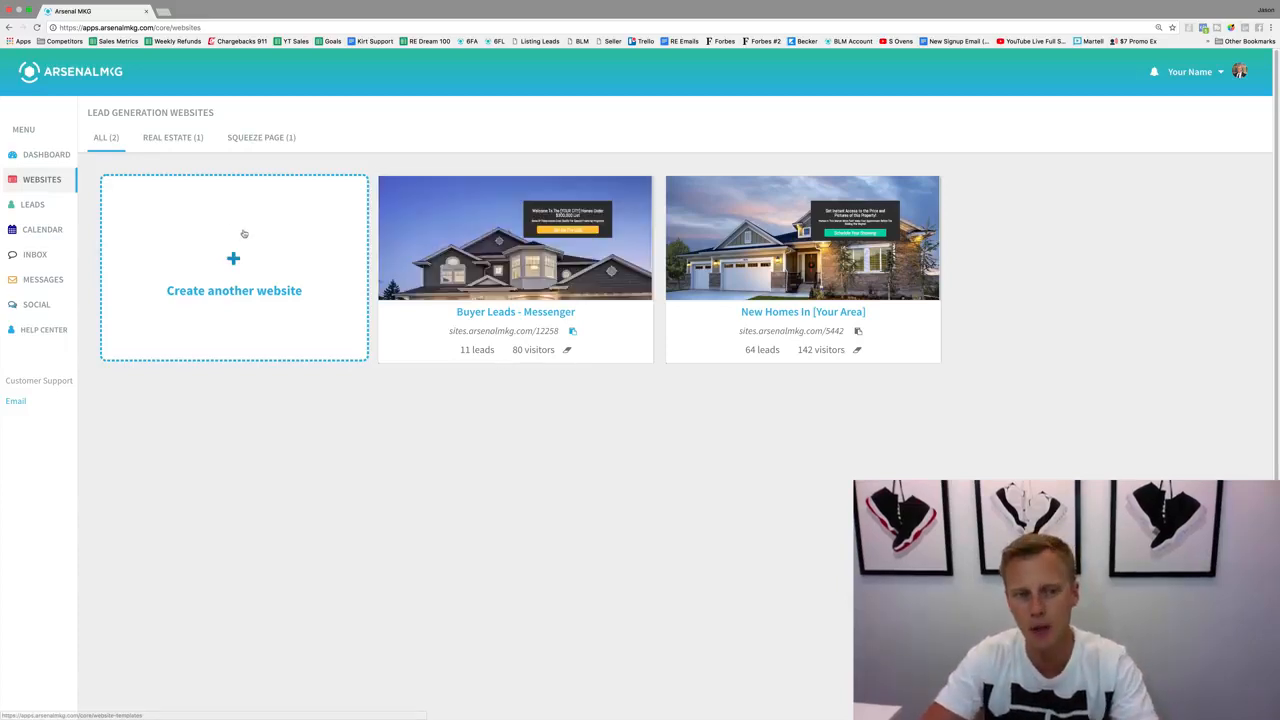
Start another website and scroll through the Real Estate and Mortgage templates.
{"action": "left_click", "coordinate": [233, 258]}
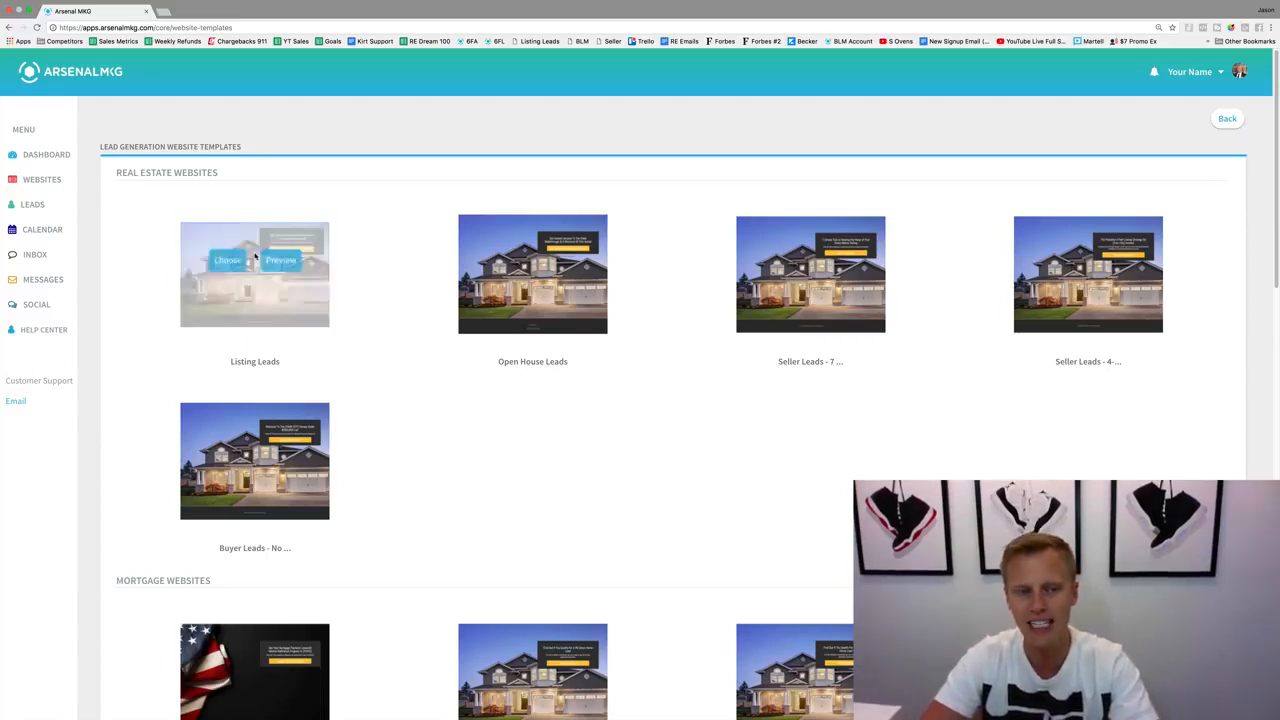
{"action": "mouse_move", "coordinate": [810, 273]}
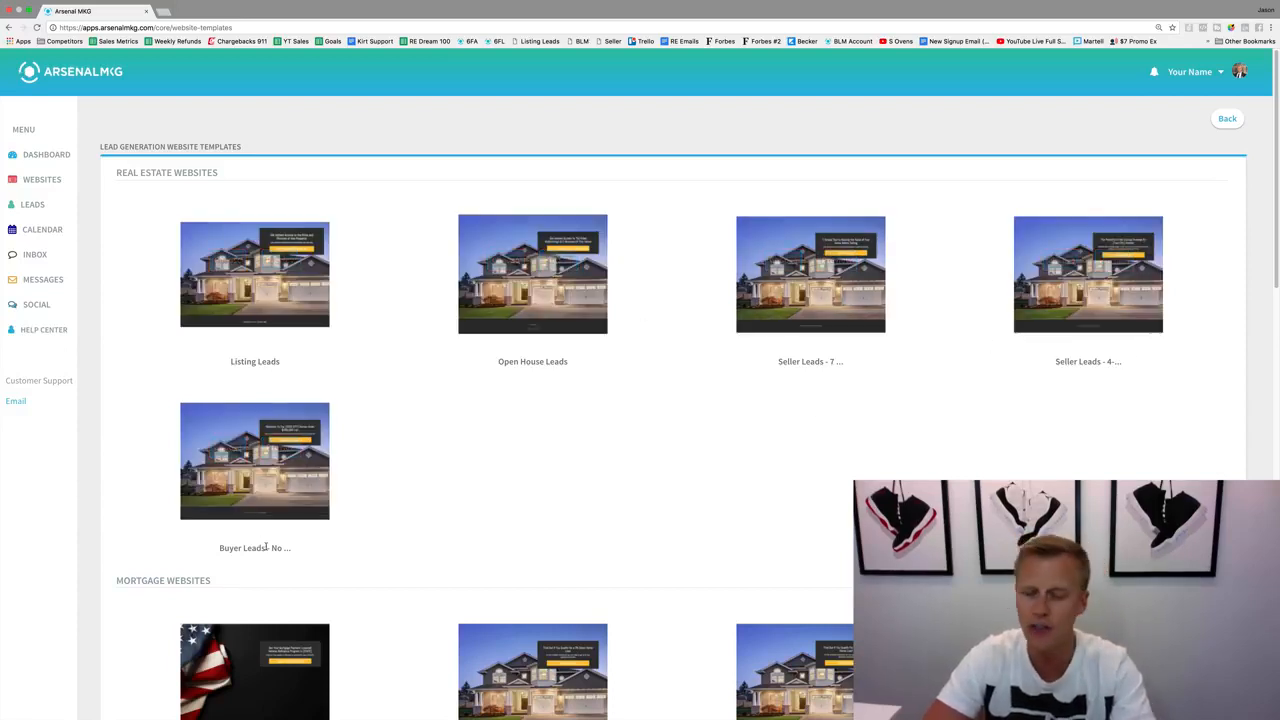
{"action": "scroll", "scroll_direction": "down", "scroll_amount": 3}
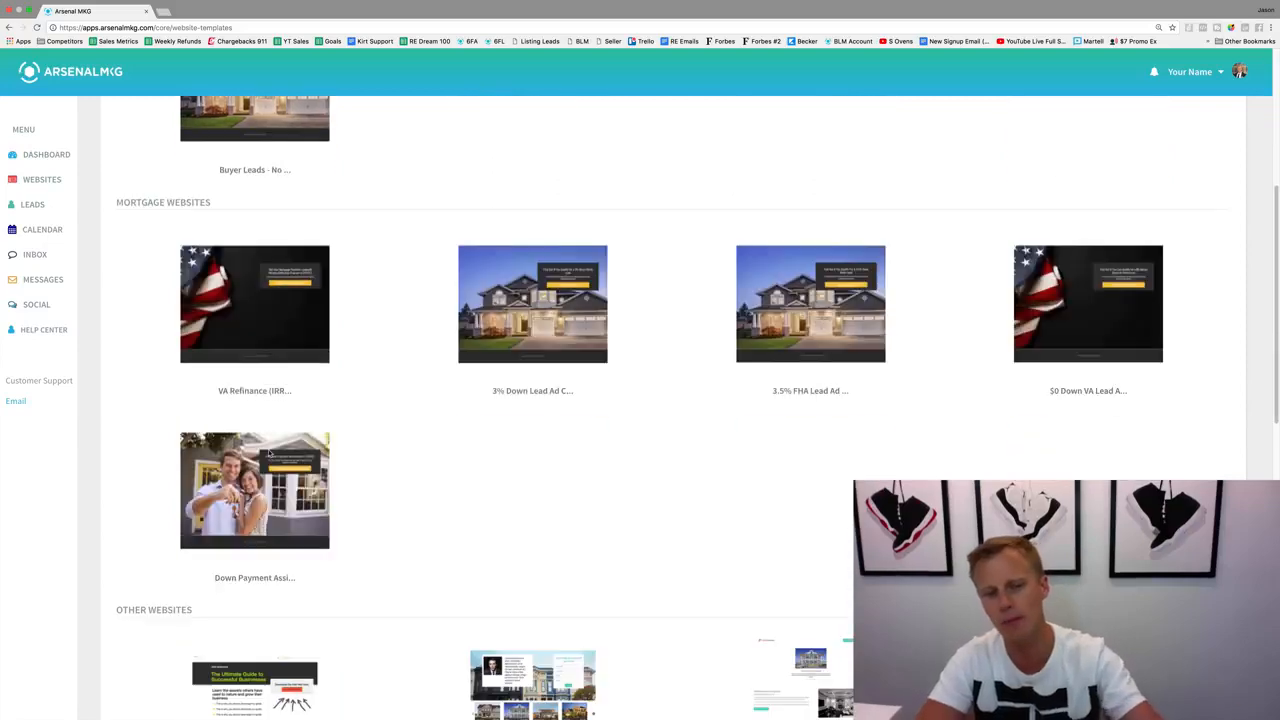
{"action": "scroll", "scroll_direction": "down", "scroll_amount": 3}
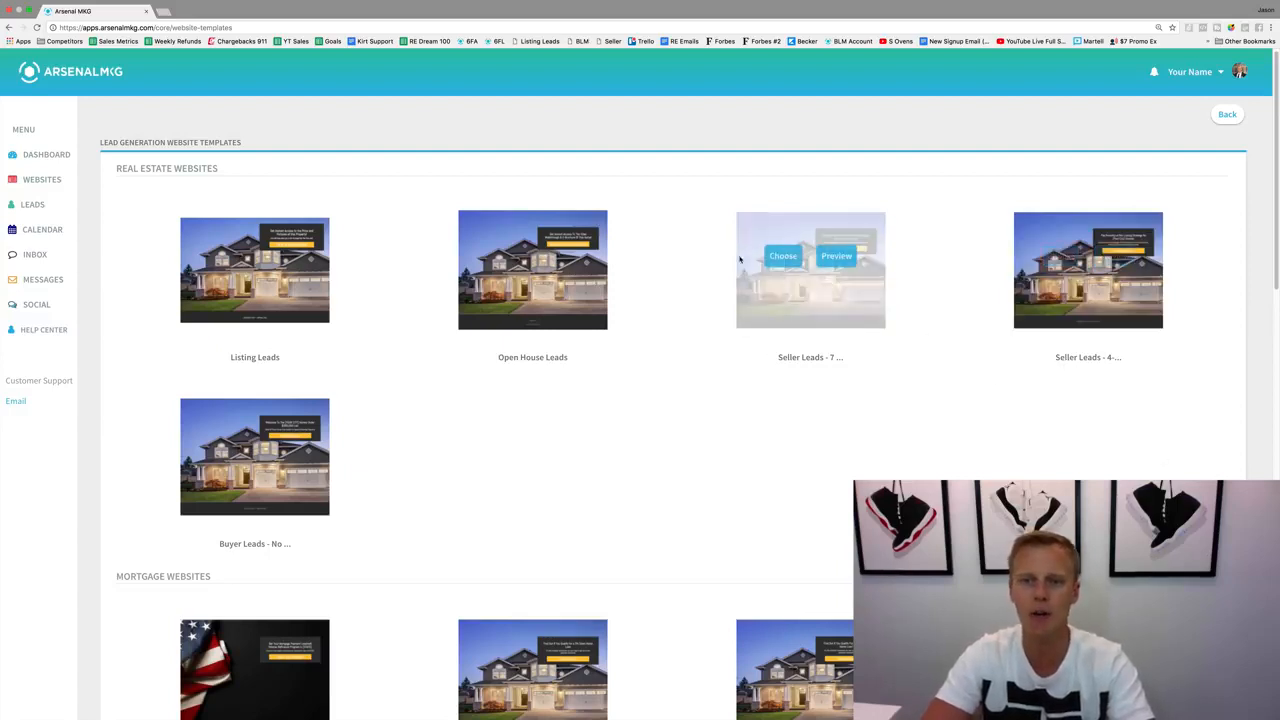
{"action": "mouse_move", "coordinate": [810, 280]}
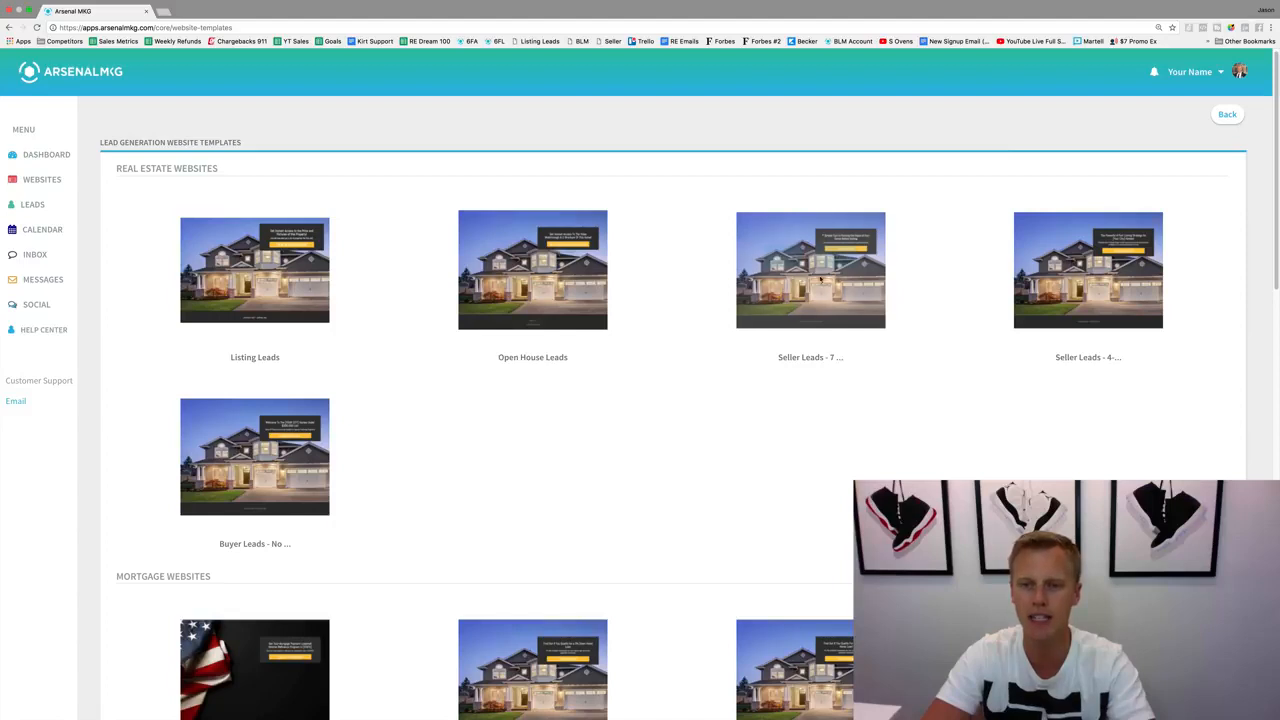
{"action": "mouse_move", "coordinate": [810, 270]}
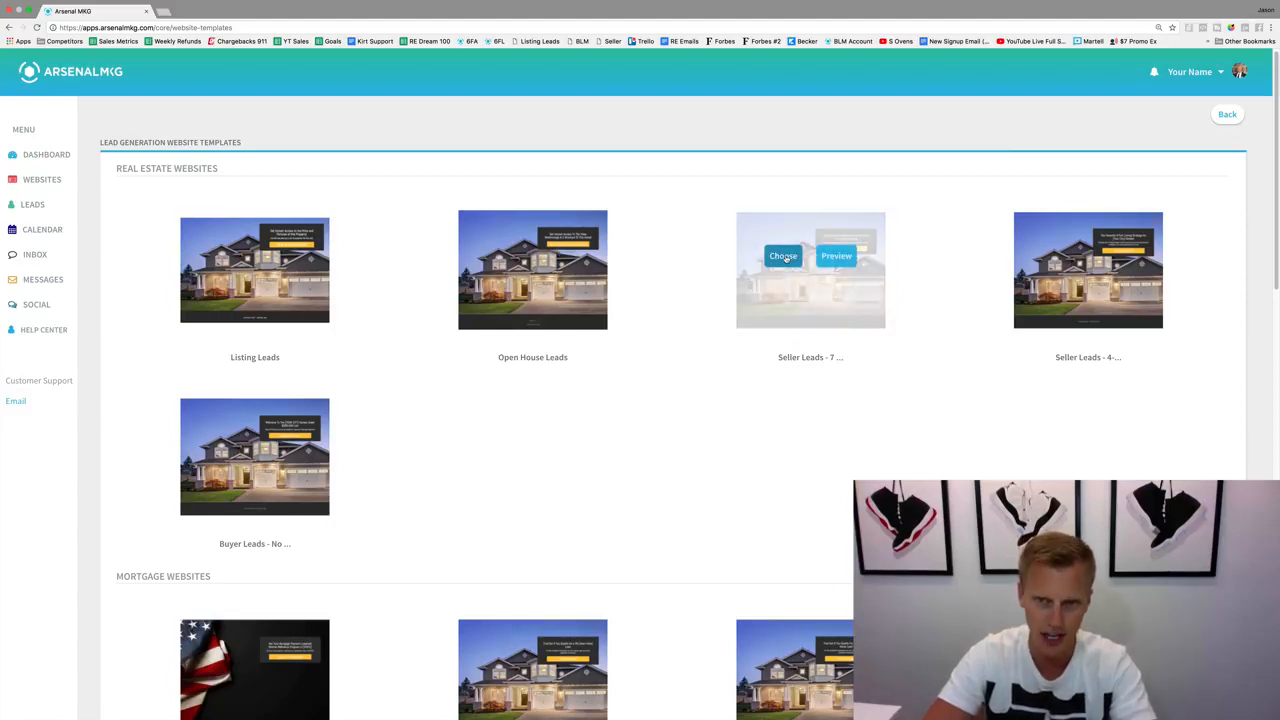
Choose the Seller Leads - 7 Tips template and scroll through its landing page.
{"action": "left_click", "coordinate": [783, 256]}
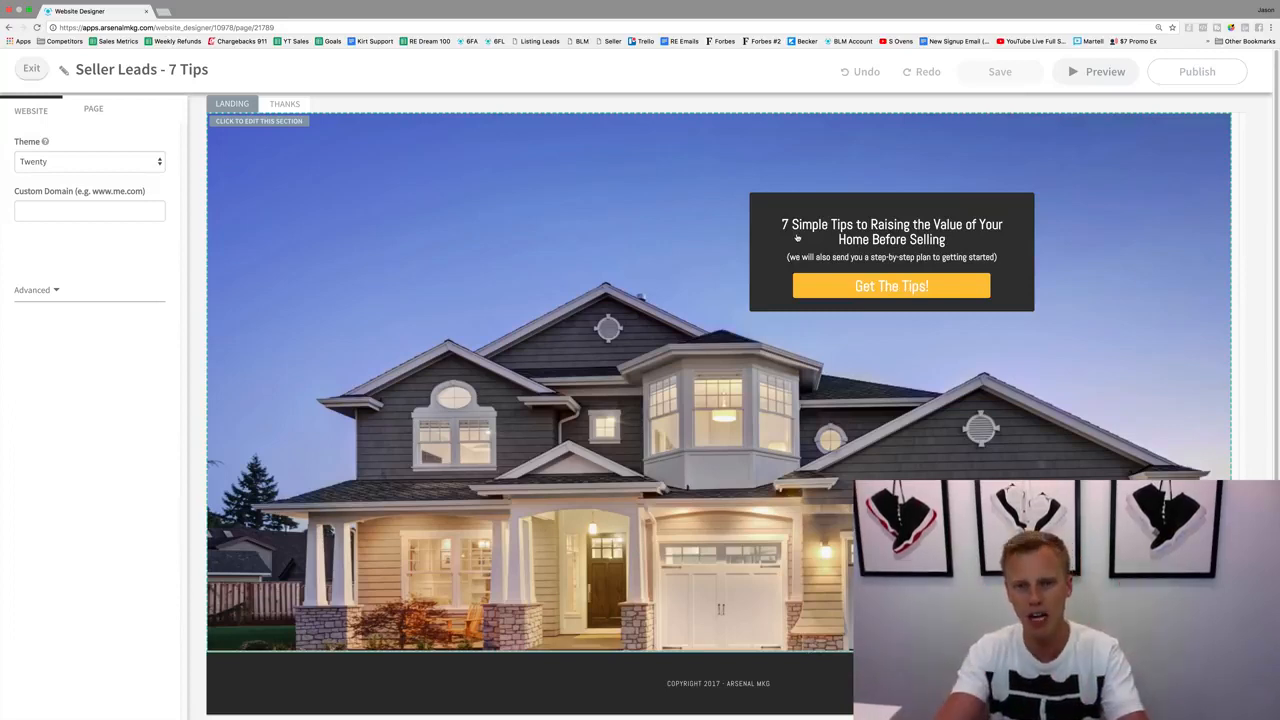
{"action": "scroll", "scroll_direction": "down", "scroll_amount": 3}
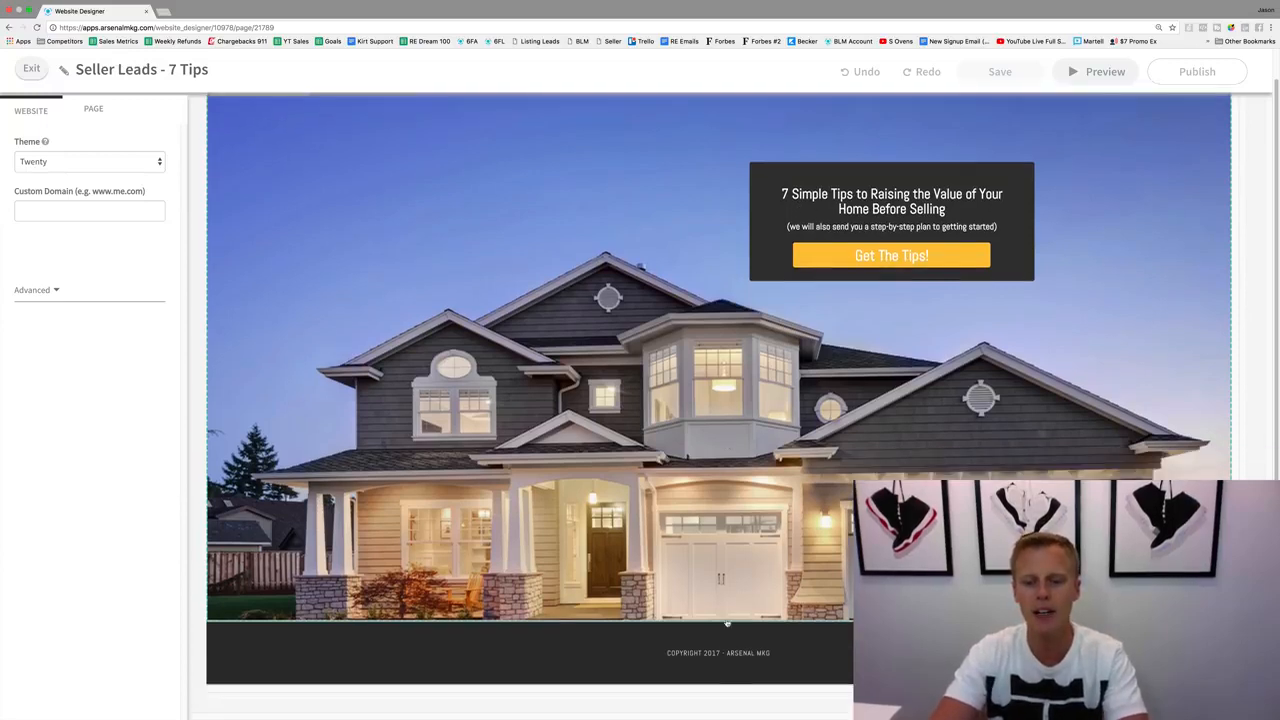
Change the footer text lines to 'Company Name' and 'Company Address'.
{"action": "left_click", "coordinate": [727, 625]}
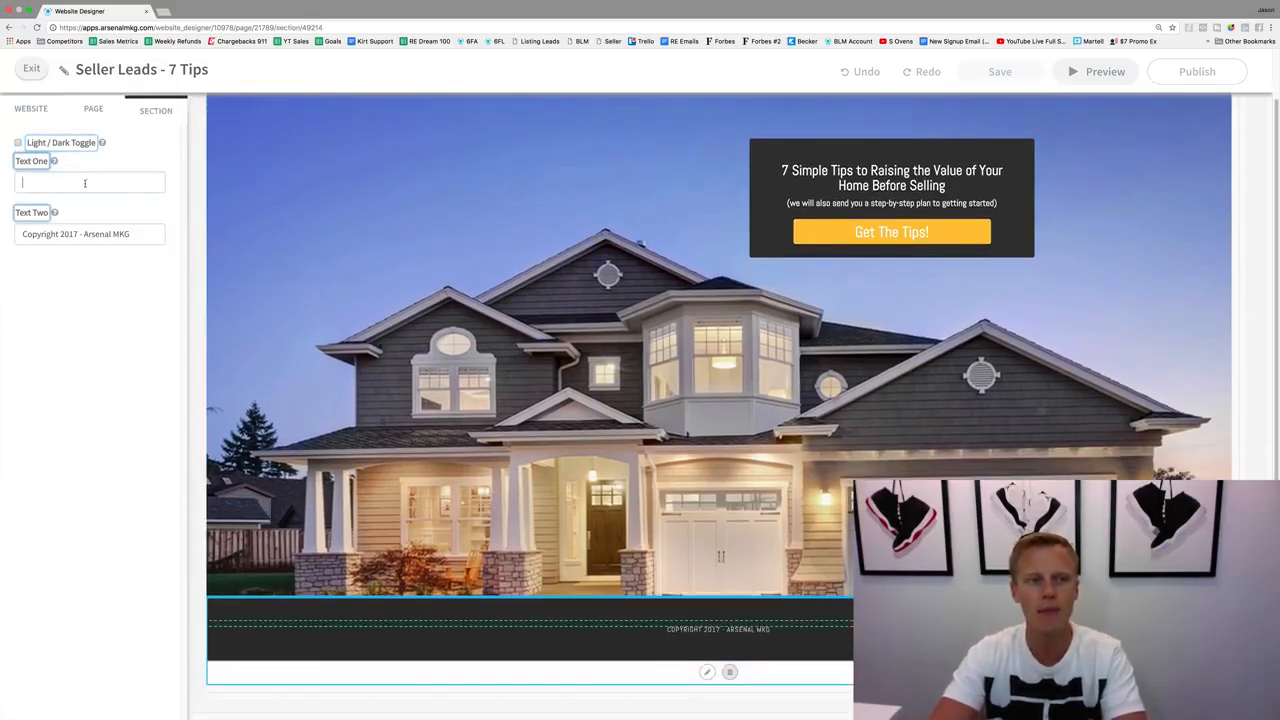
{"action": "type", "text": "Company Name"}
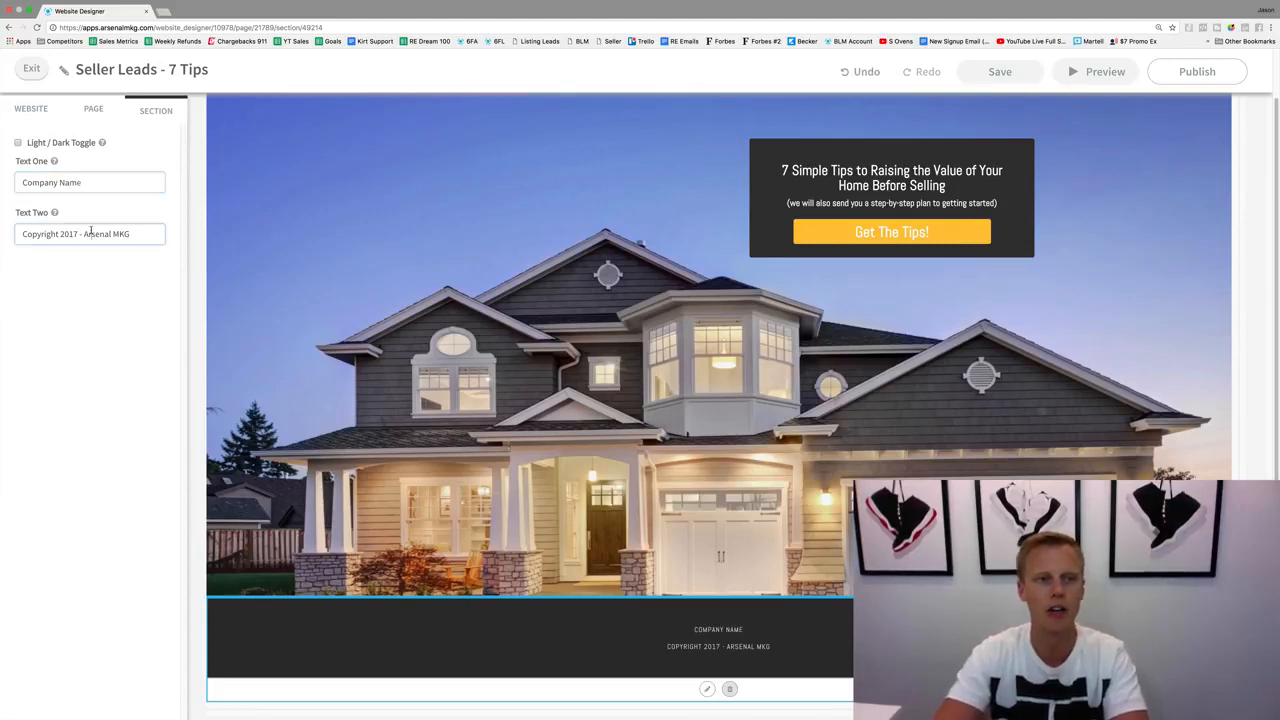
{"action": "type", "text": "Company Address"}
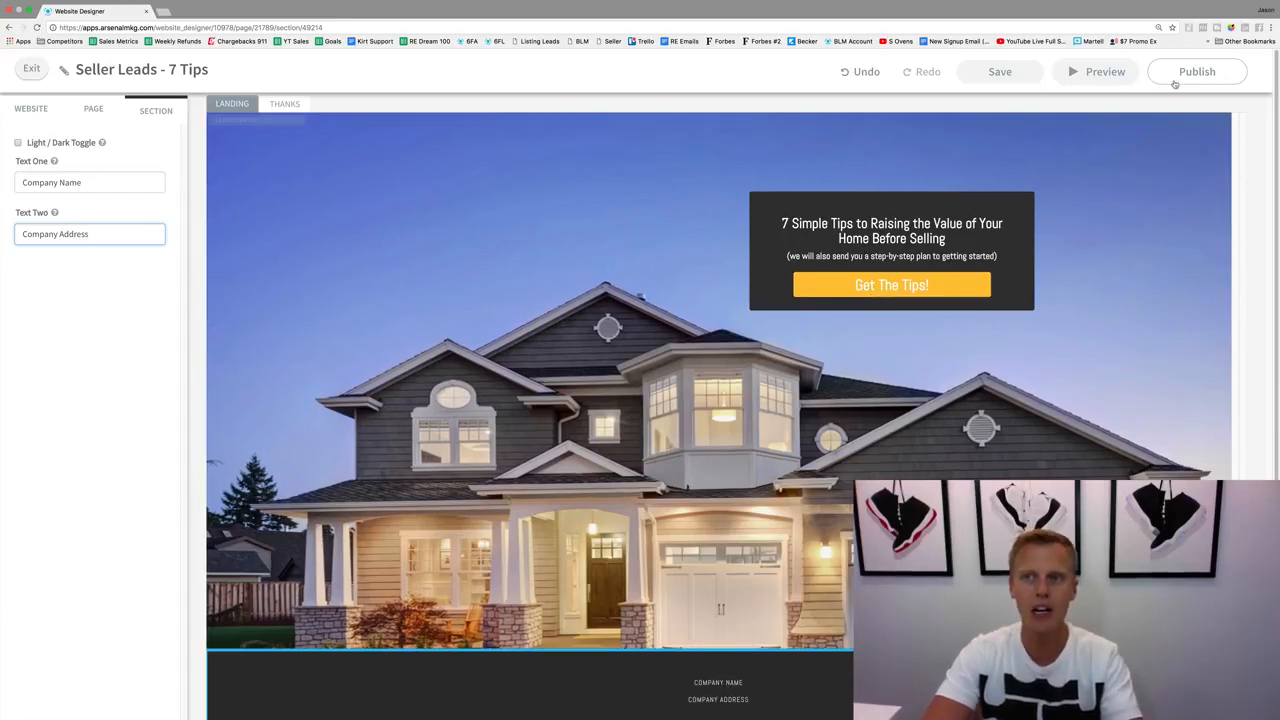
Publish the Seller Leads - 7 Tips site and view its live page.
{"action": "left_click", "coordinate": [1197, 71]}
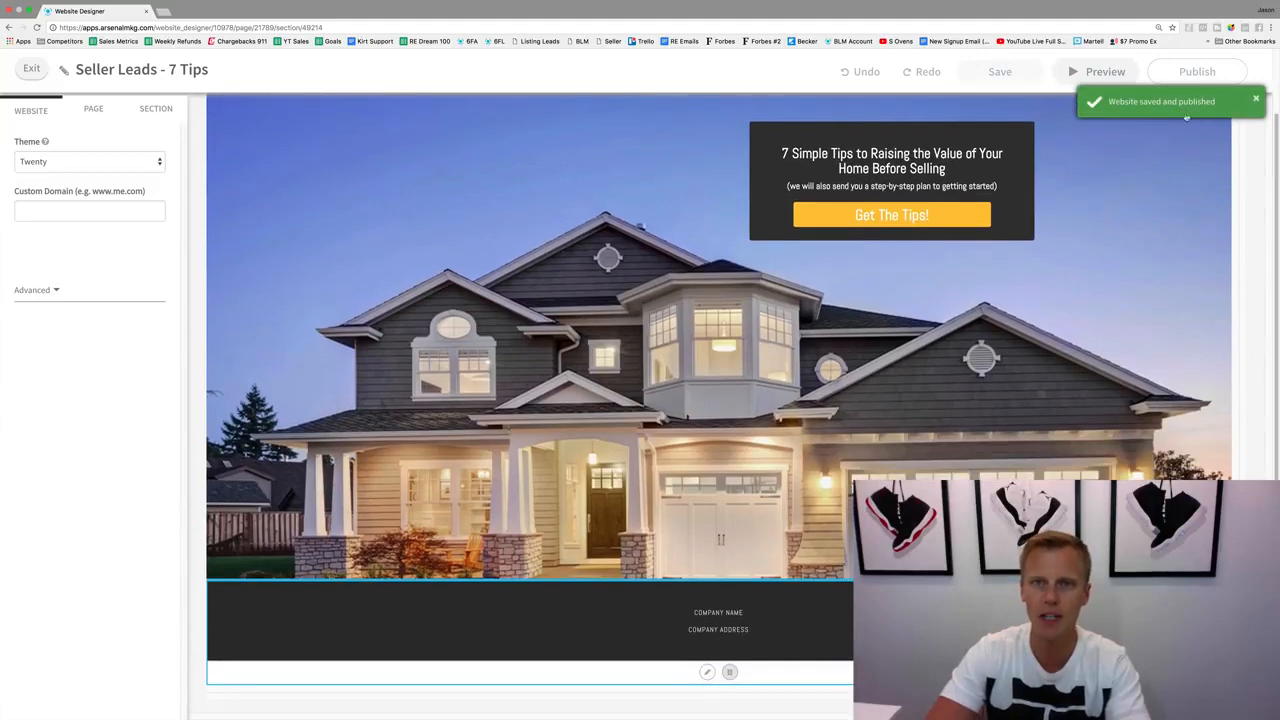
{"action": "left_click", "coordinate": [31, 71]}
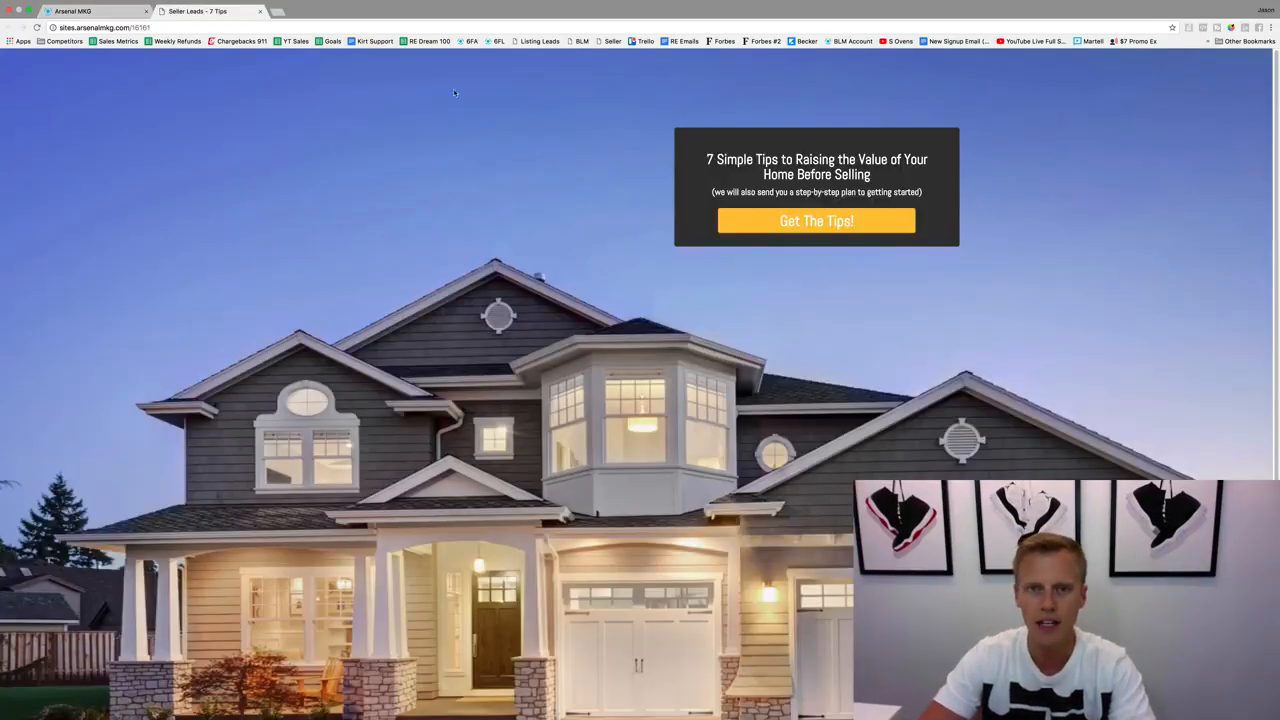
Go back to the Websites dashboard showing the Seller Leads - 7 Tips card.
{"action": "left_click", "coordinate": [816, 220]}
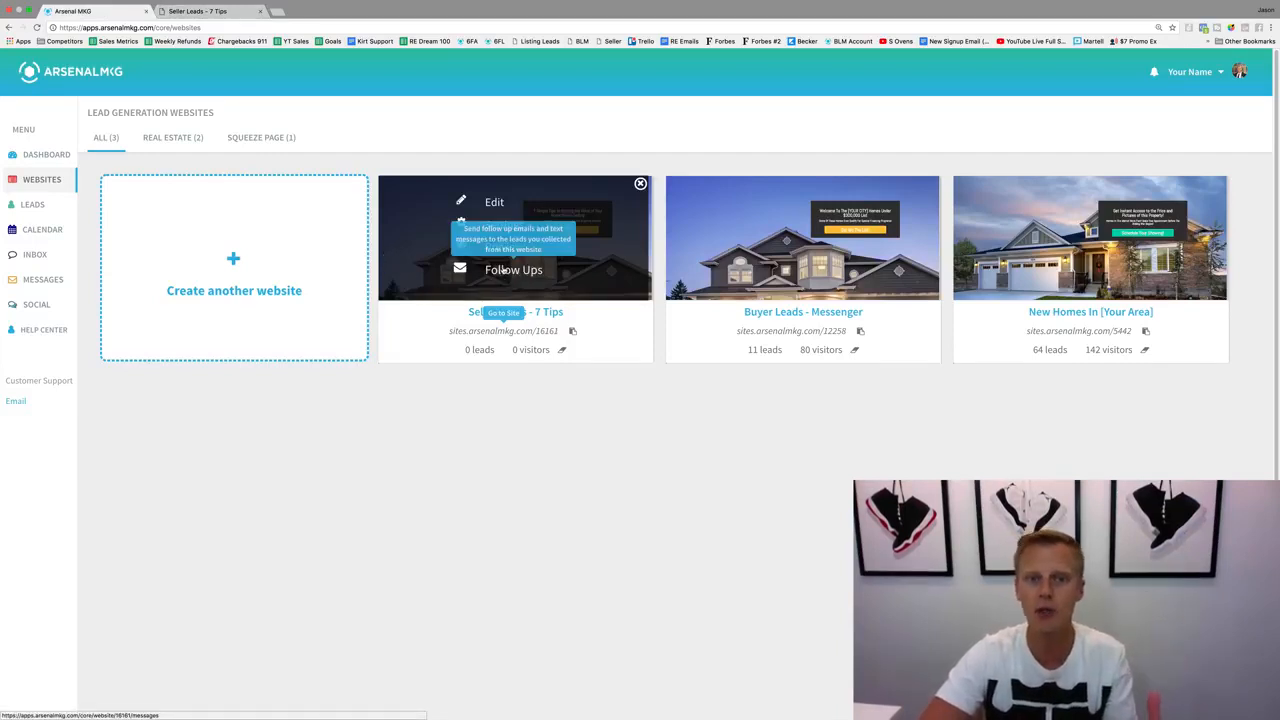
Open Seller Leads - 7 Tips follow-ups and review the Day 2, 4, 5 and later messages.
{"action": "left_click", "coordinate": [513, 269]}
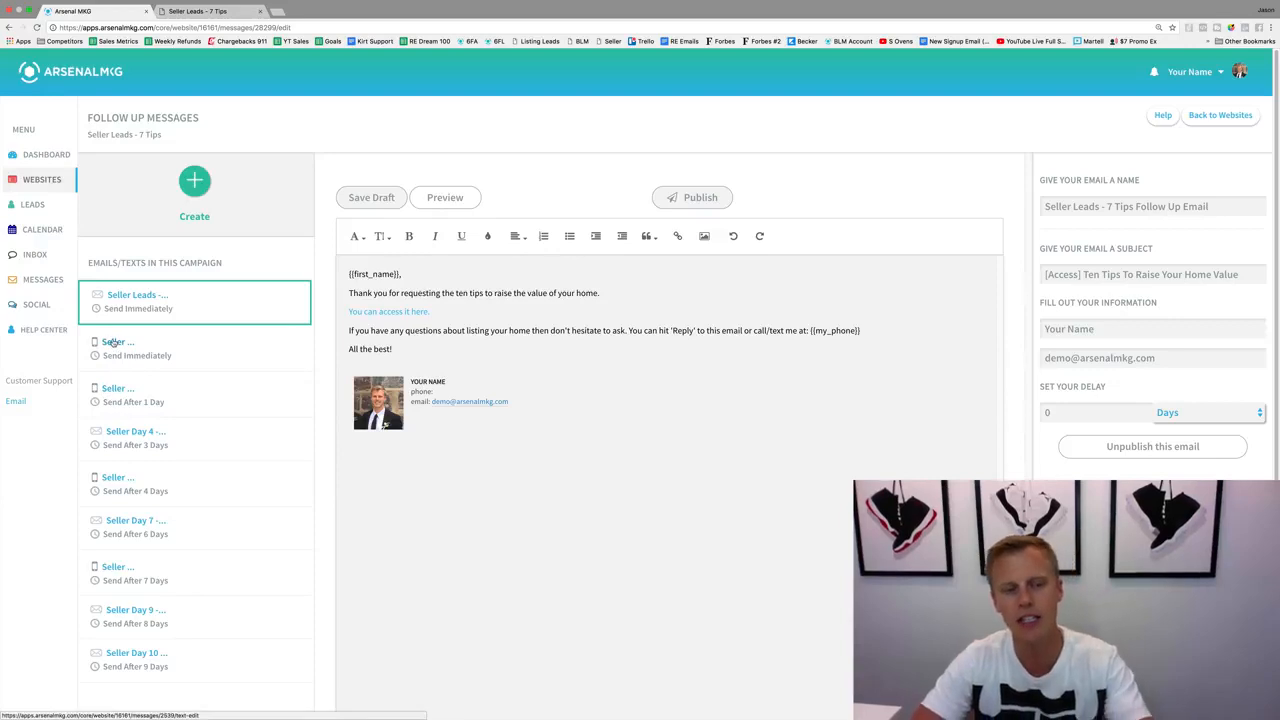
{"action": "left_click", "coordinate": [140, 347]}
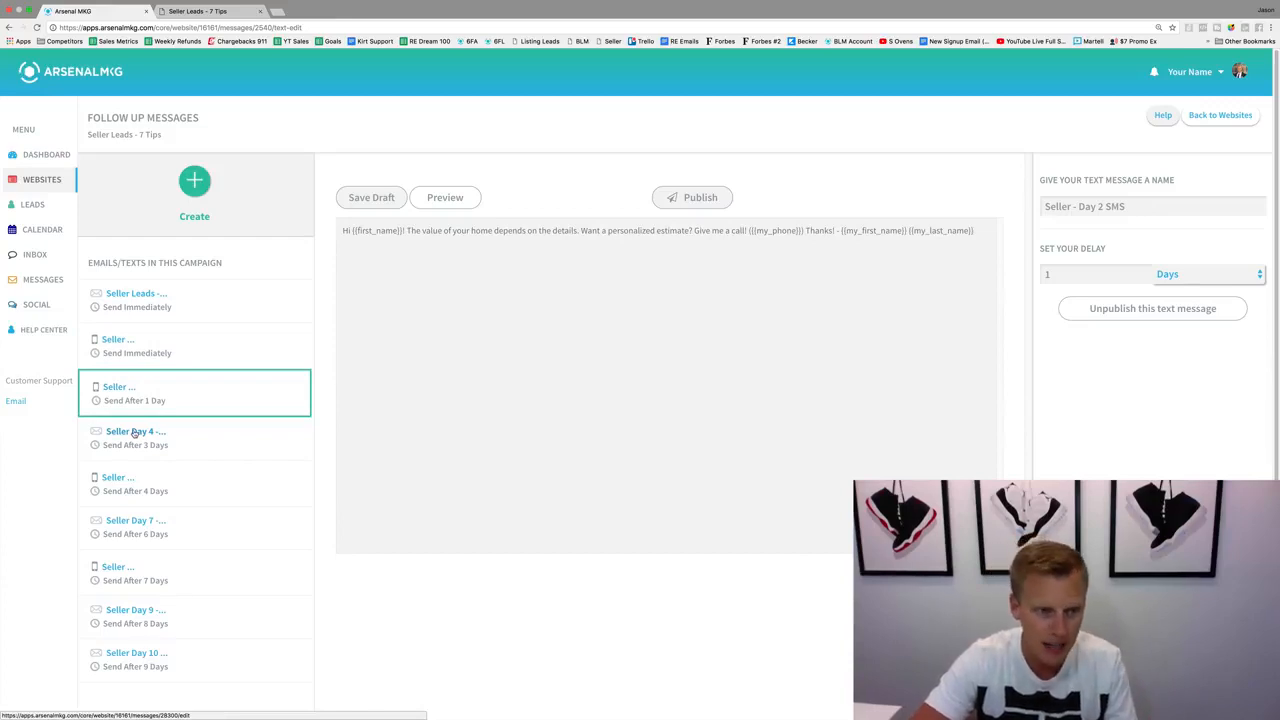
{"action": "left_click", "coordinate": [135, 437]}
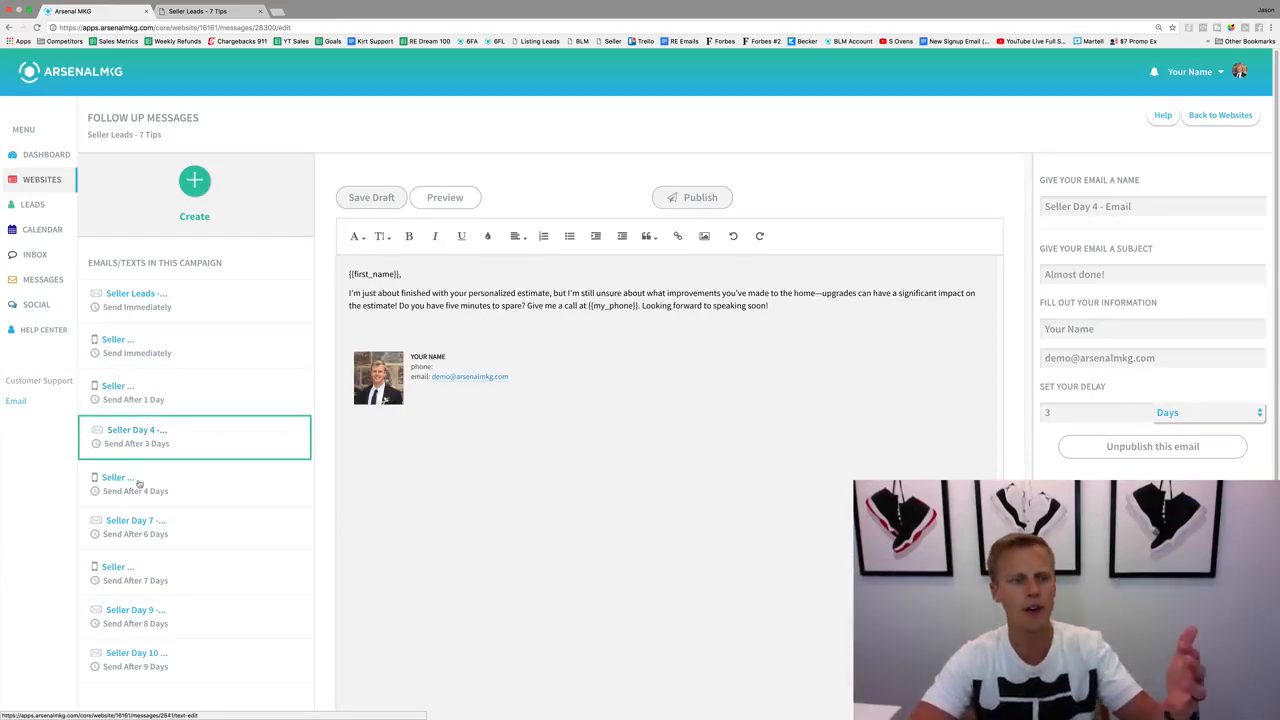
{"action": "left_click", "coordinate": [120, 482]}
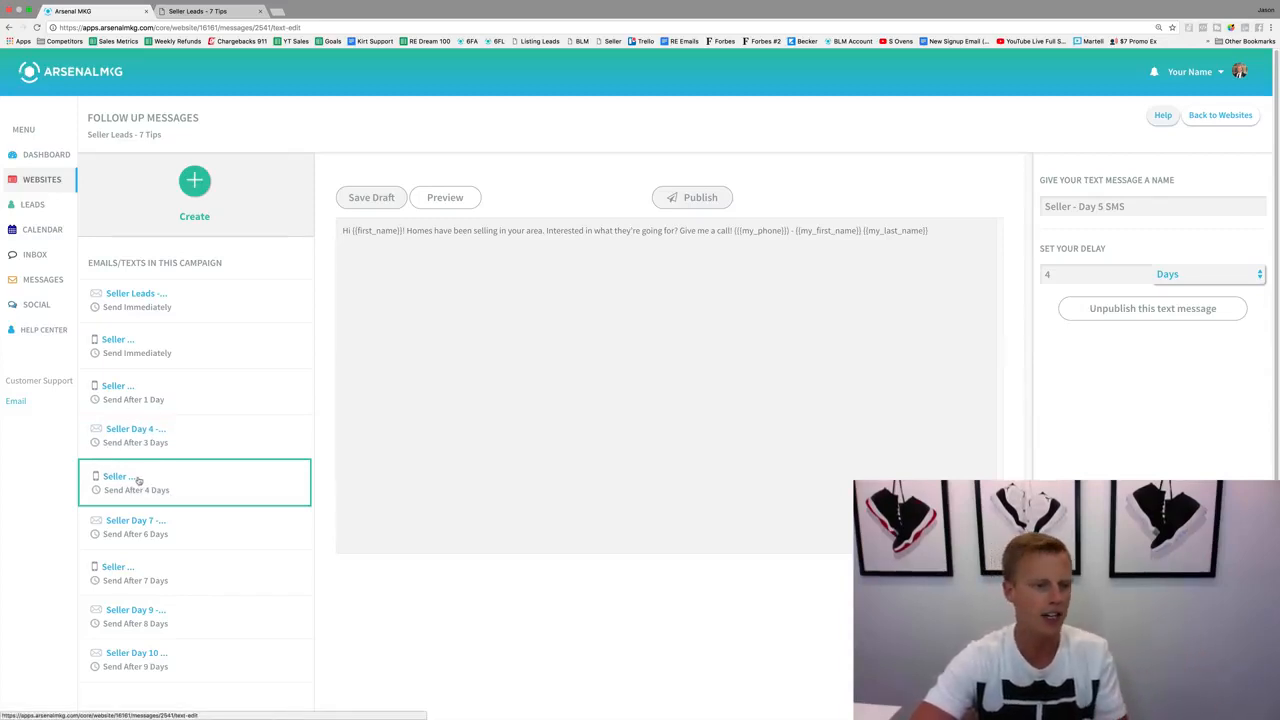
{"action": "left_click", "coordinate": [117, 565]}
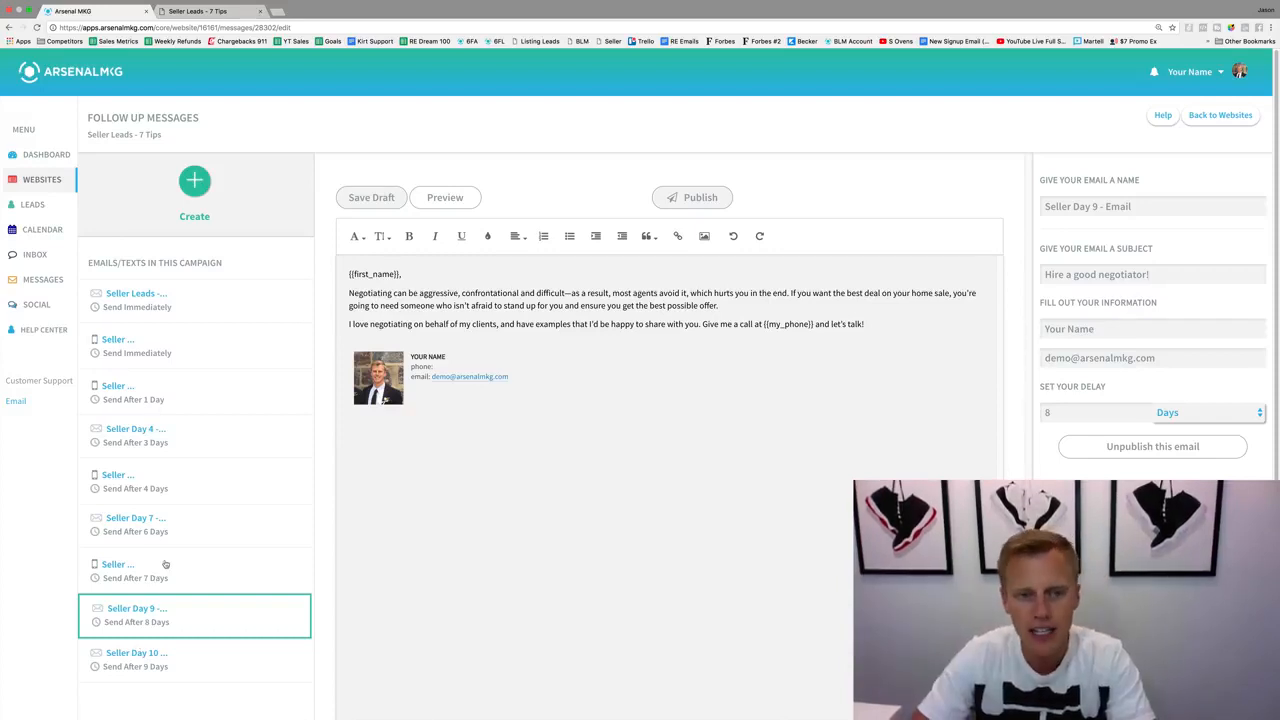
Inspect the Day 10 email's merge fields like first_name, then view the Intro Day 1 text.
{"action": "left_click", "coordinate": [137, 652]}
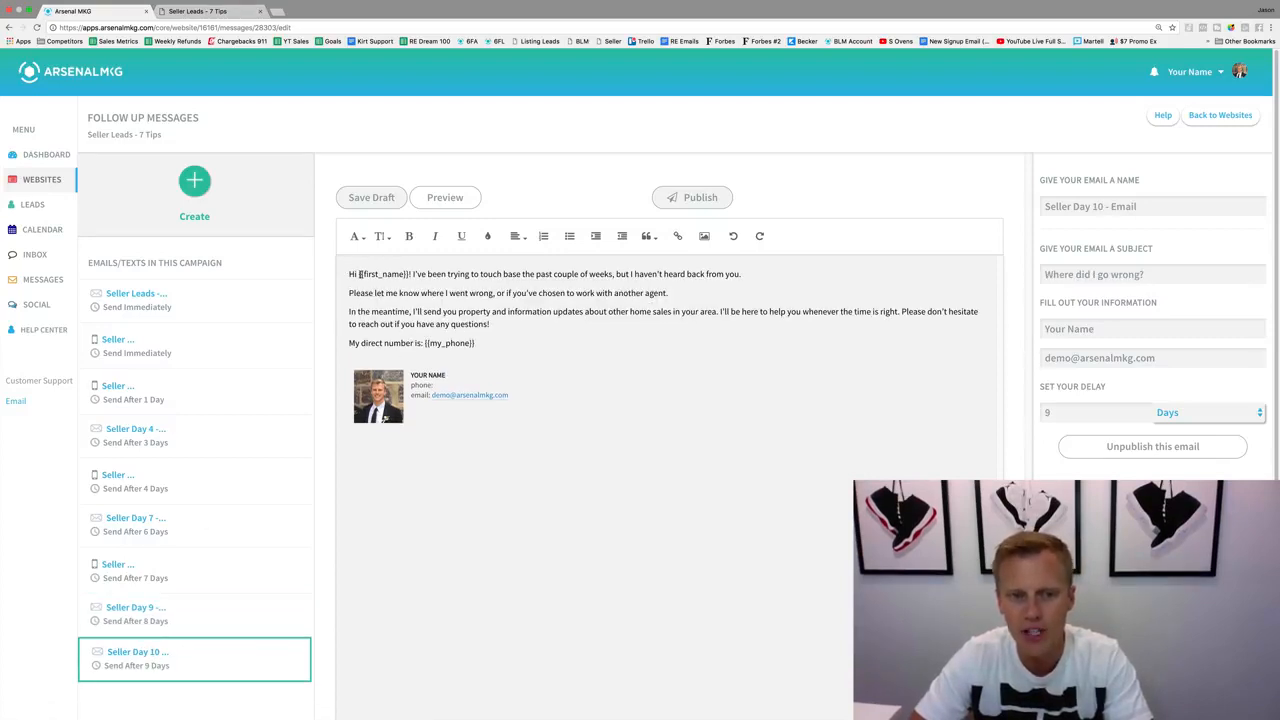
{"action": "double_click", "coordinate": [382, 274]}
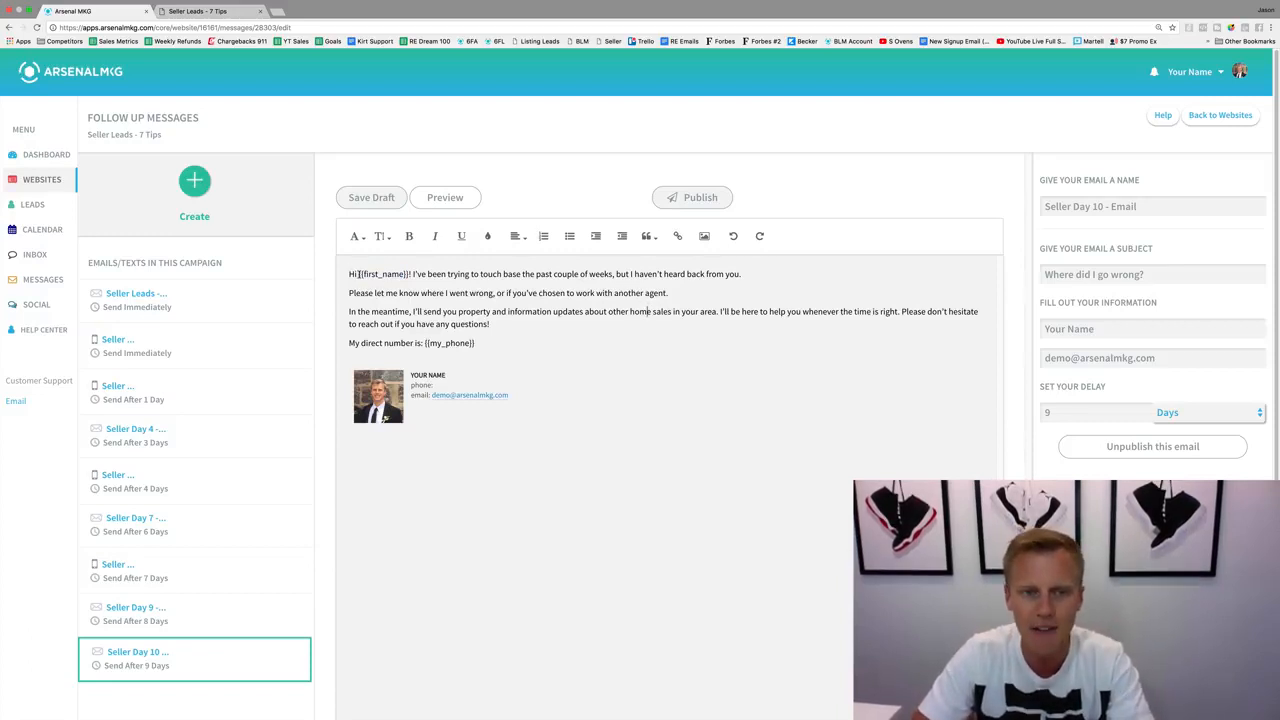
{"action": "double_click", "coordinate": [380, 274]}
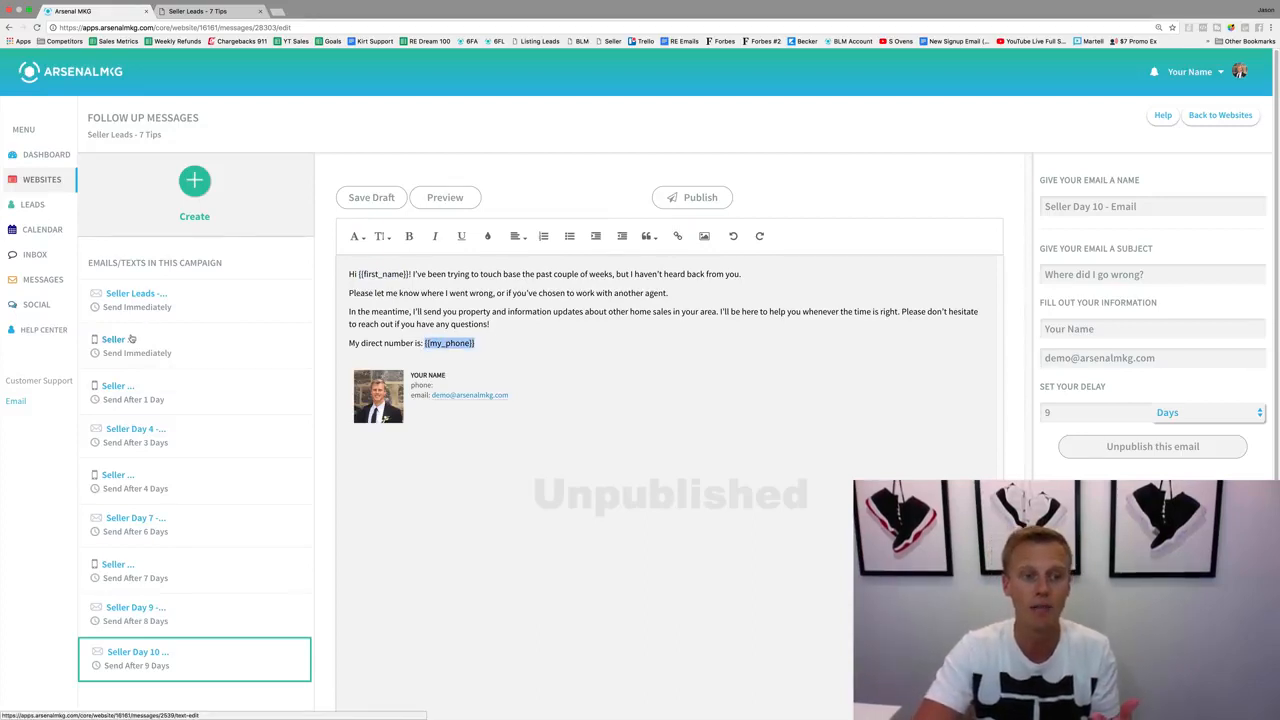
{"action": "left_click", "coordinate": [118, 347]}
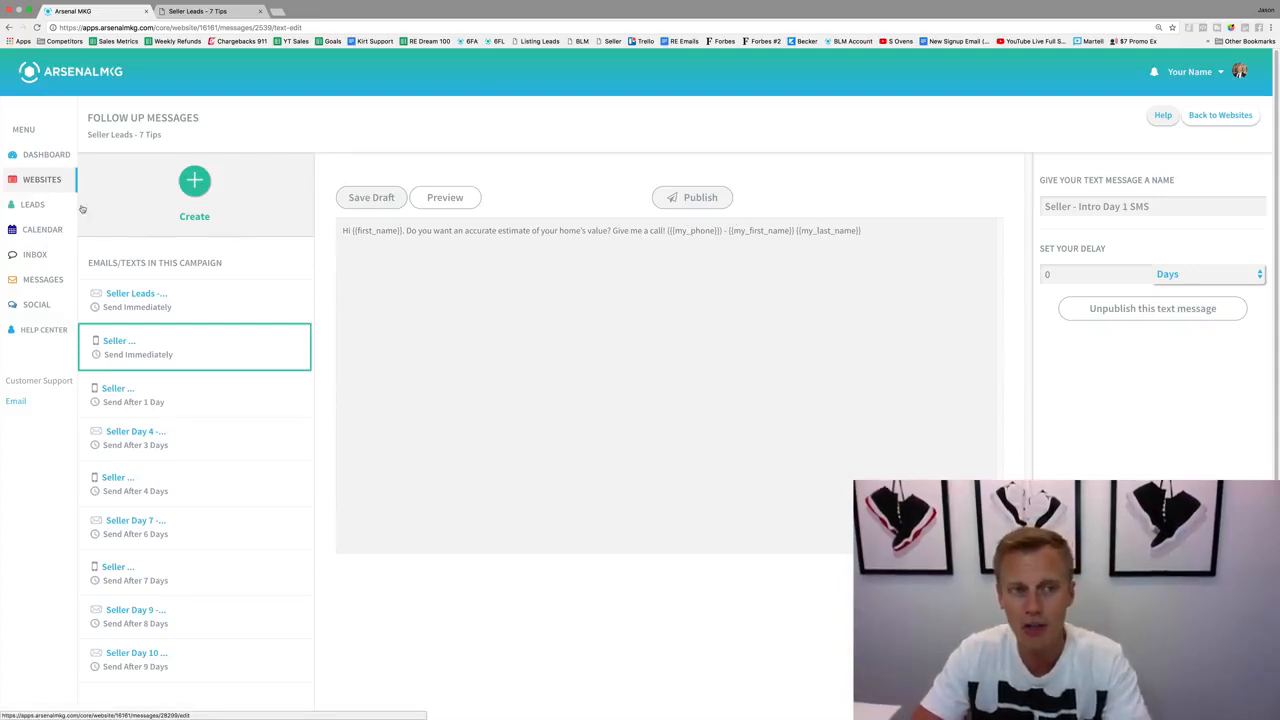
Return to the websites list and reopen the website templates gallery.
{"action": "left_click", "coordinate": [42, 179]}
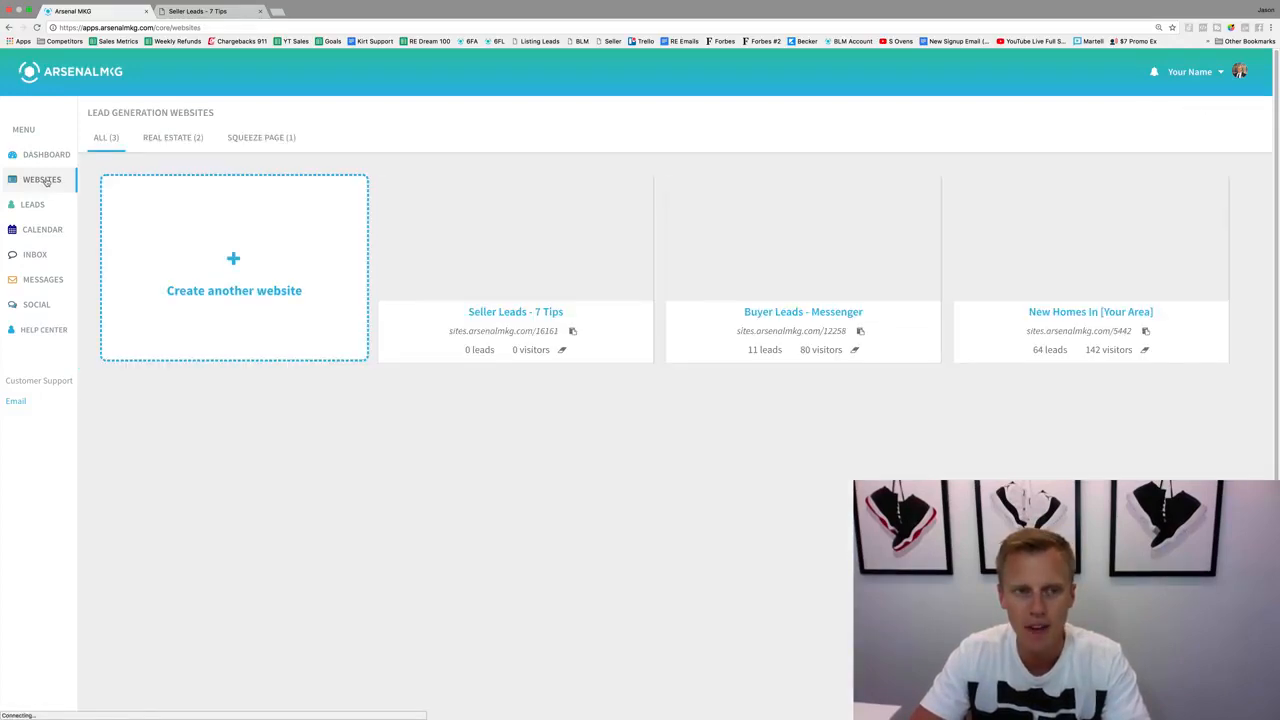
{"action": "left_click", "coordinate": [233, 258]}
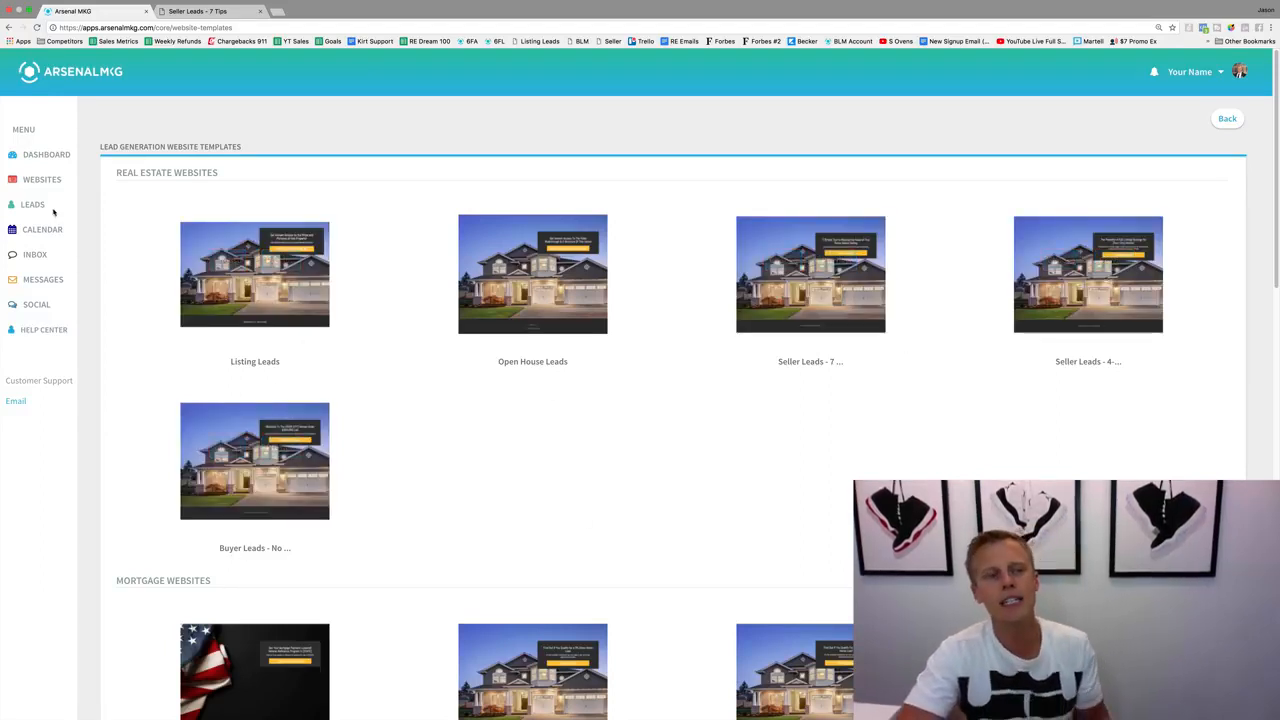
{"action": "mouse_move", "coordinate": [100, 250]}
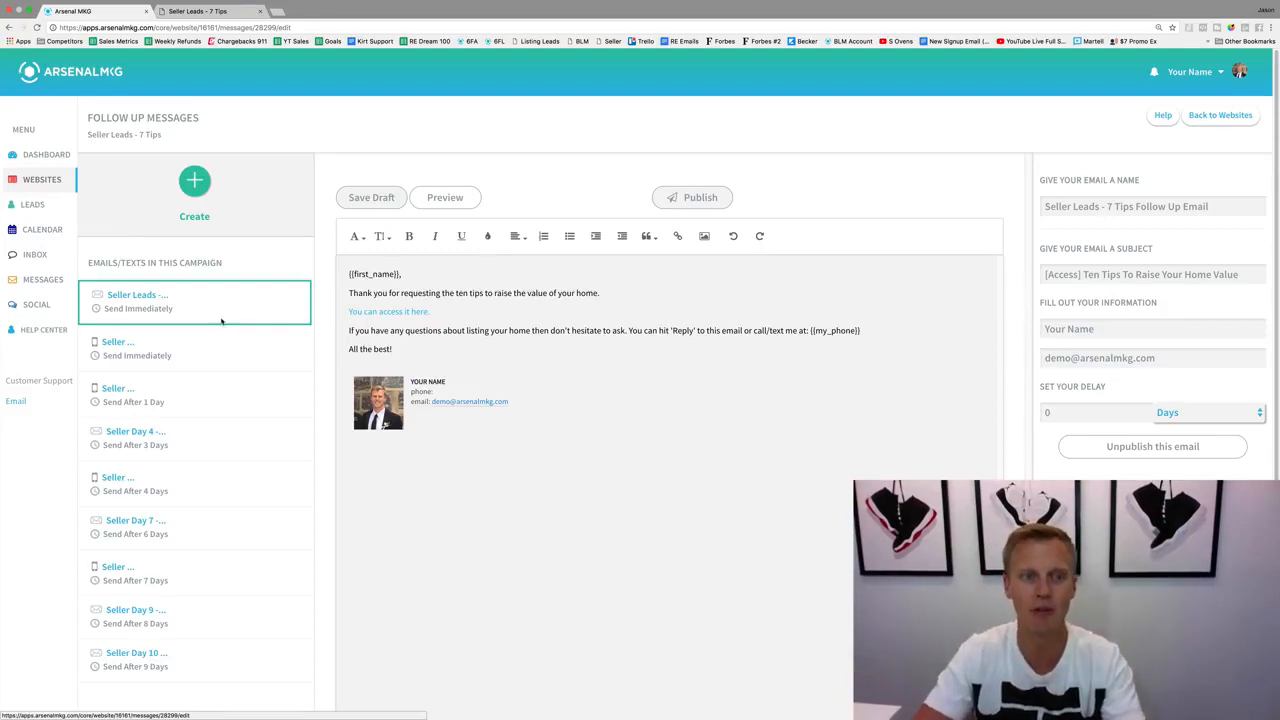
Review the Day 2 text, Day 4 email and Day 5 text in order.
{"action": "left_click", "coordinate": [137, 347]}
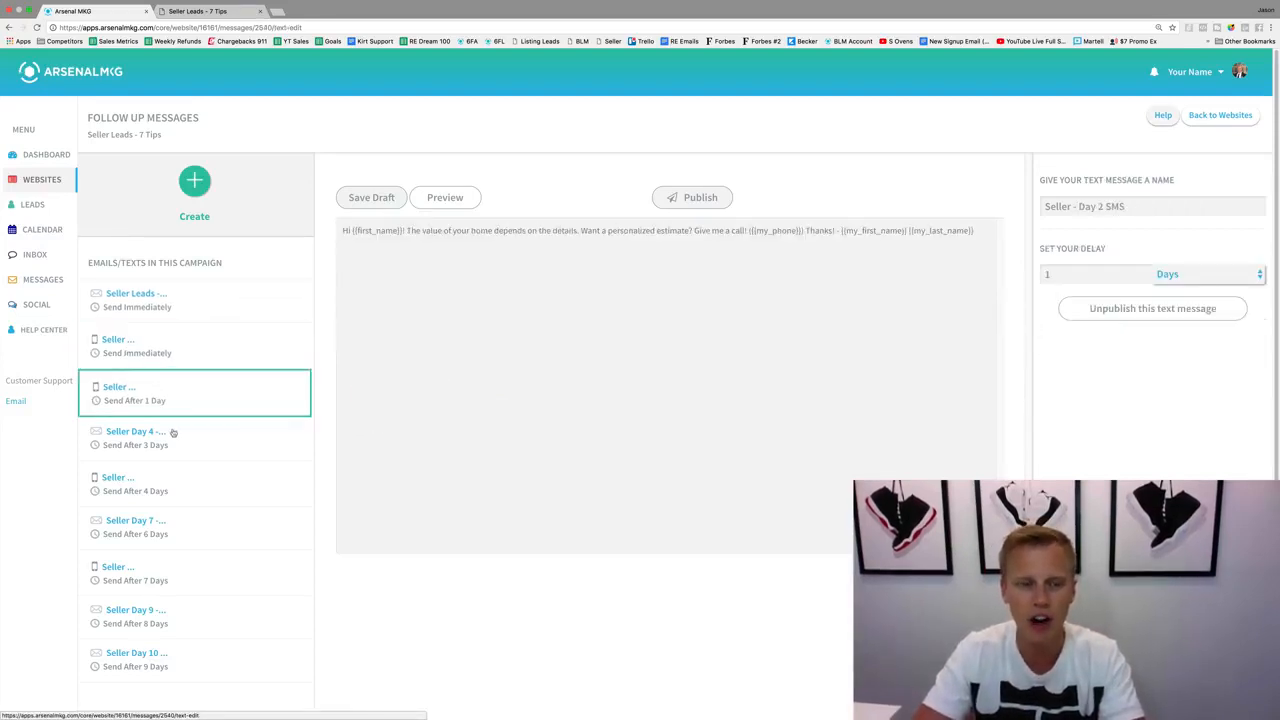
{"action": "left_click", "coordinate": [135, 430]}
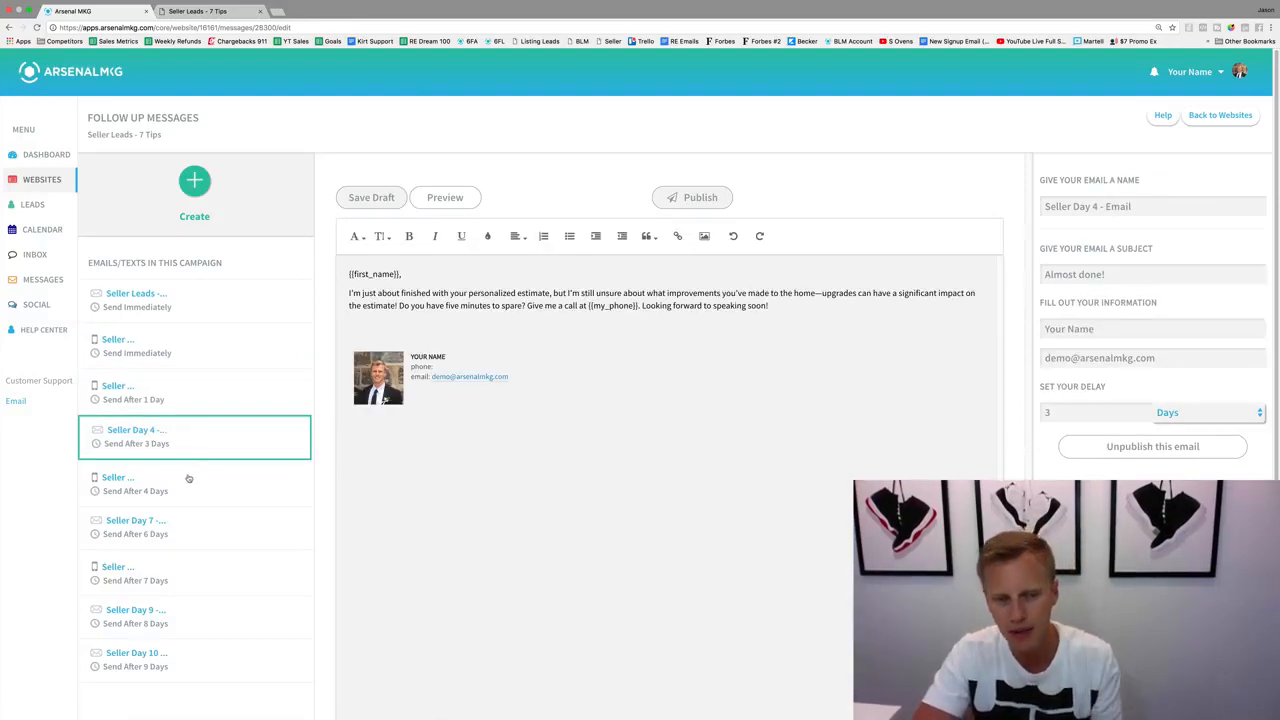
{"action": "left_click", "coordinate": [150, 477]}
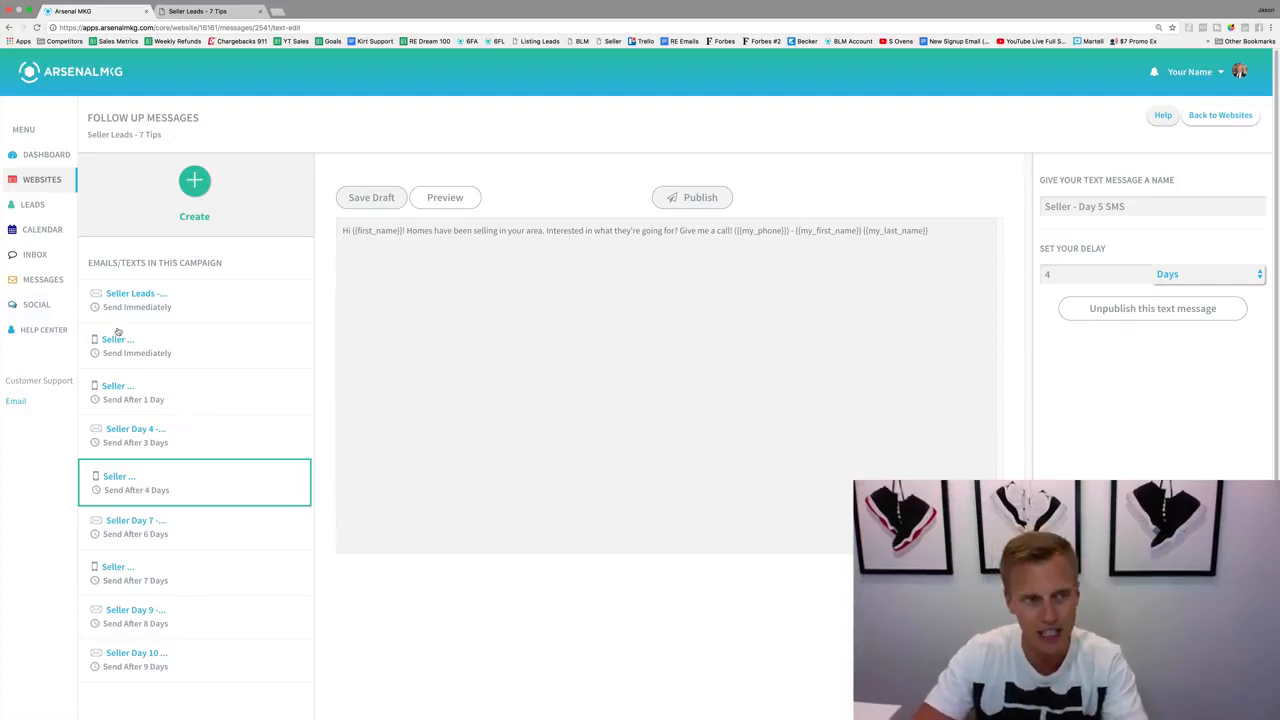
Return to the websites list and reopen Seller Leads - 7 Tips follow-ups at the immediate email.
{"action": "left_click", "coordinate": [1219, 115]}
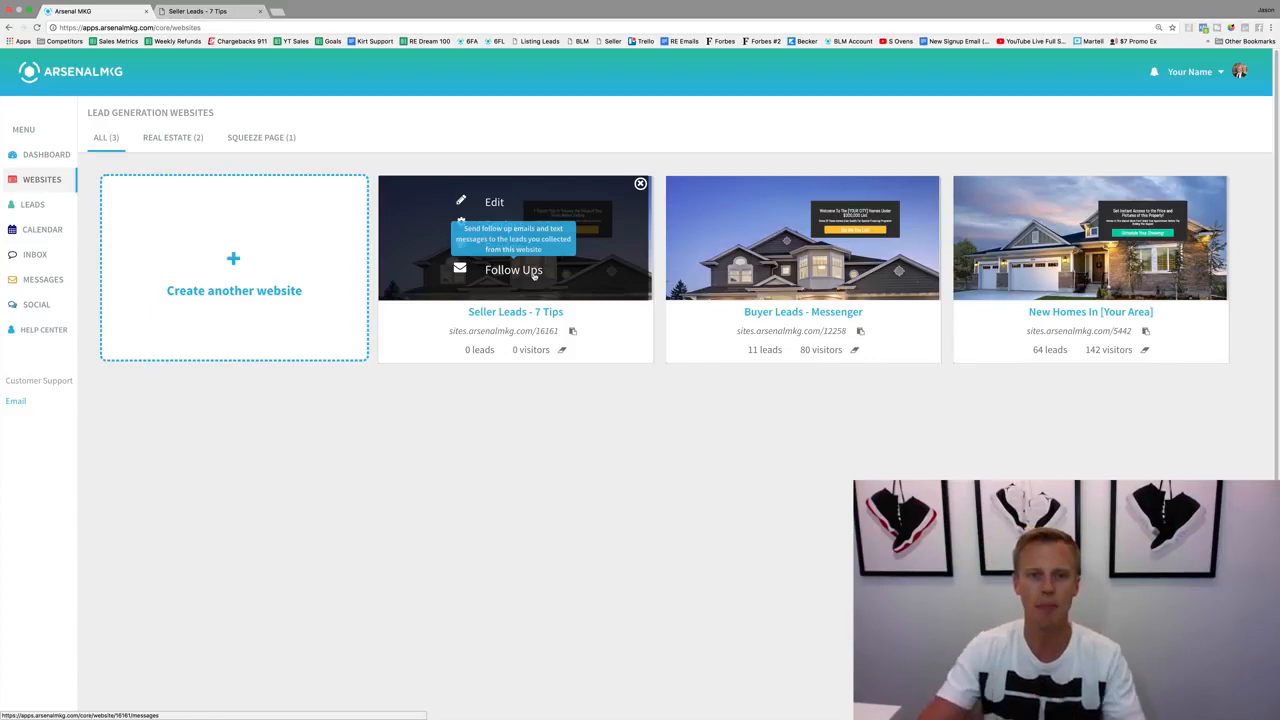
{"action": "left_click", "coordinate": [513, 270]}
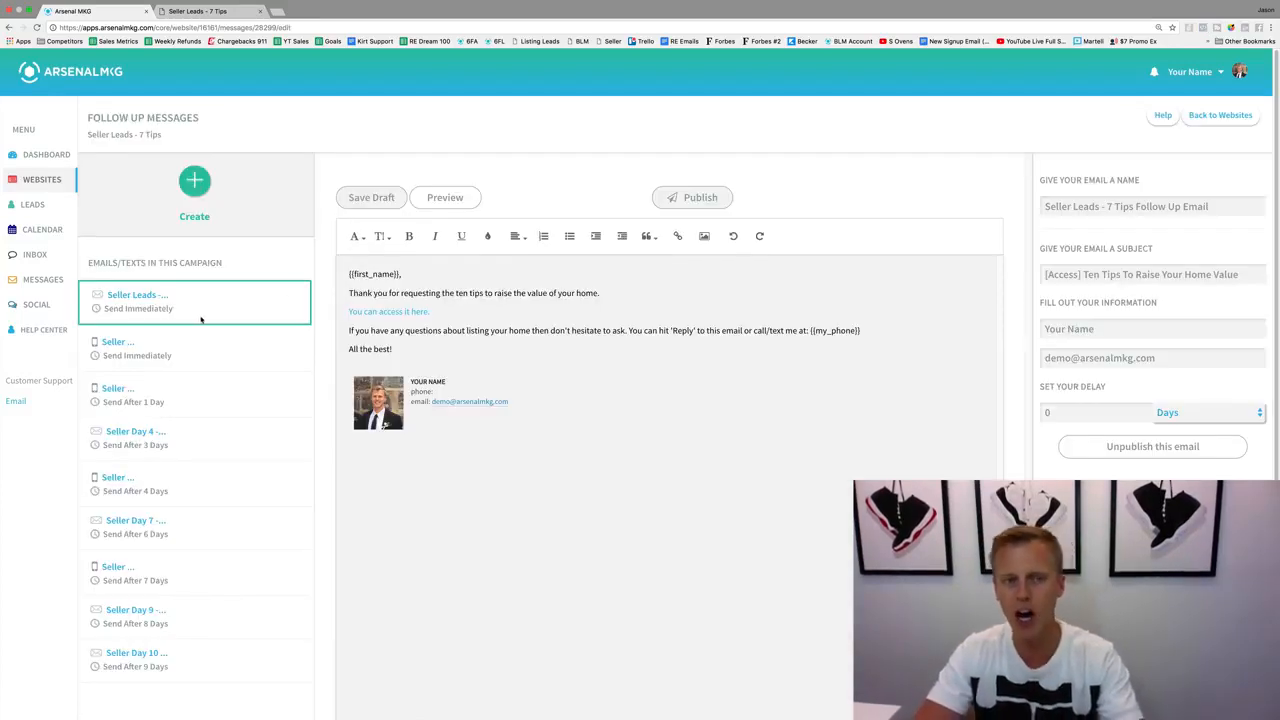